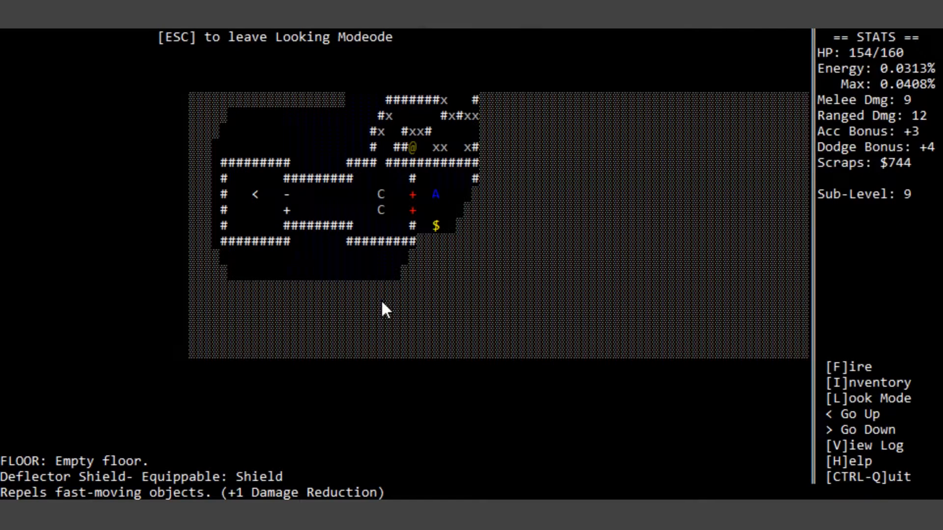
Step: Leave Look Mode, walk east and shoot the Tuboid Marauder dead
key(up)
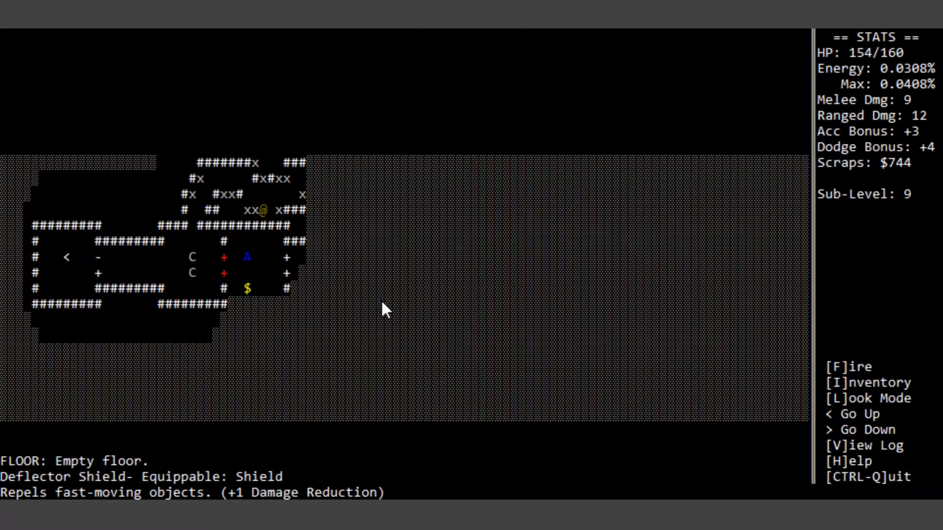
key(Up)
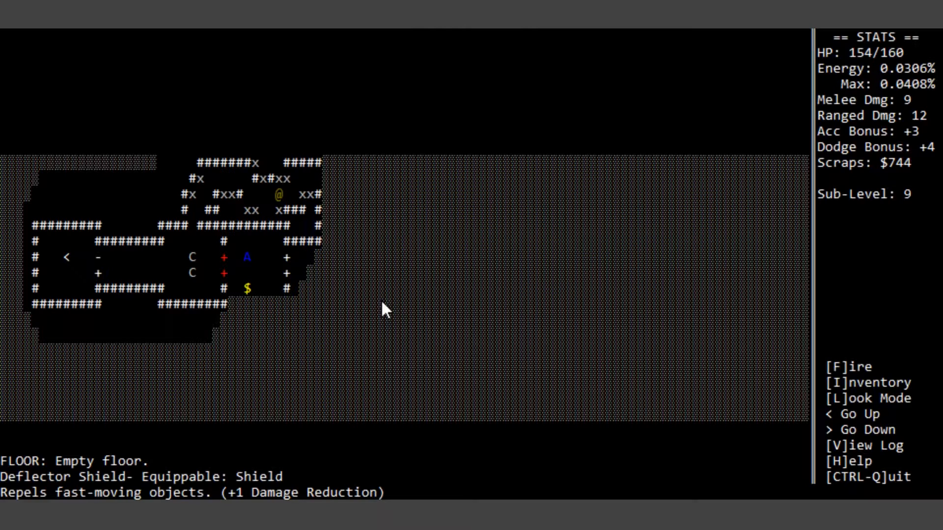
key(Up)
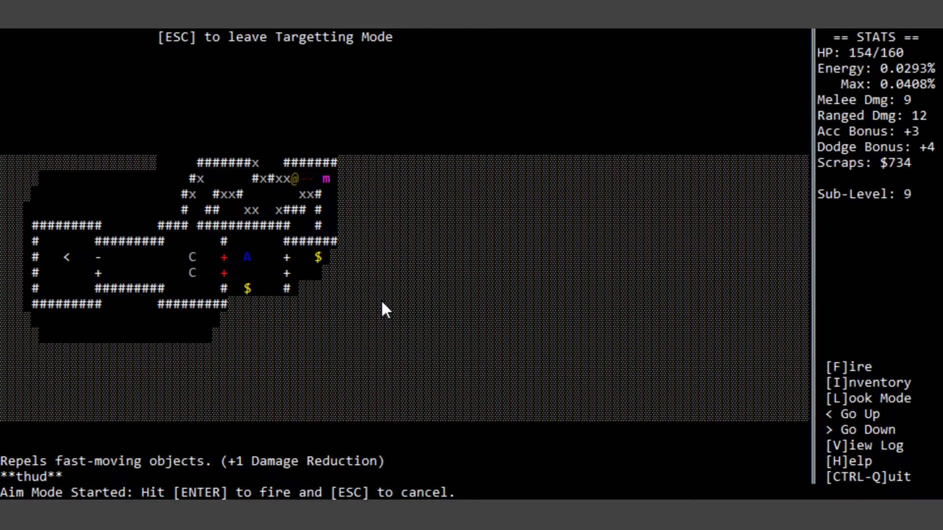
key(enter)
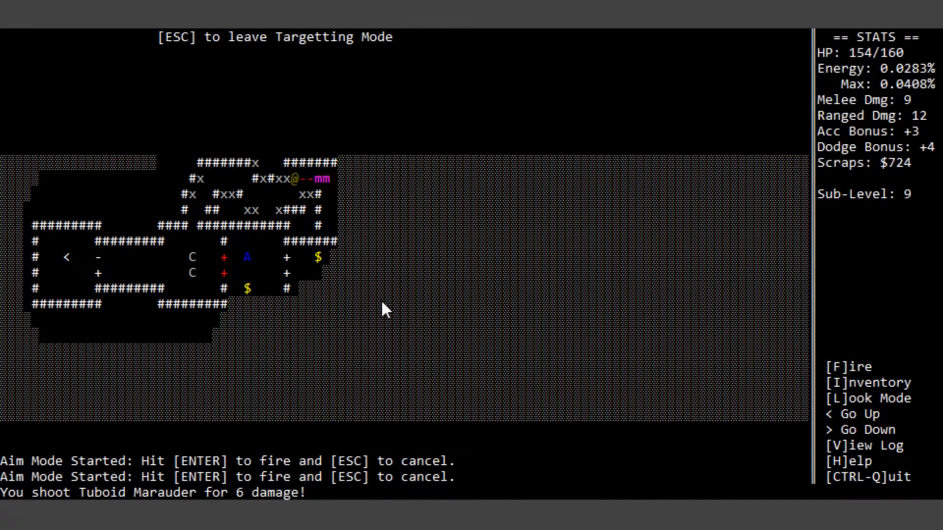
key(enter)
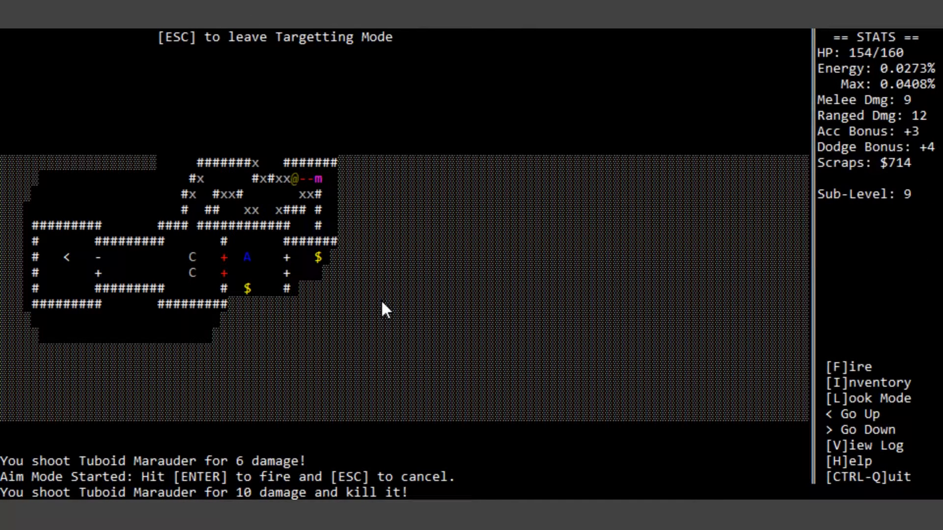
Step: Shoot the Reptoid Footsoldier and gather the Deflector Shield and scraps, reaching $1375
key(Right)
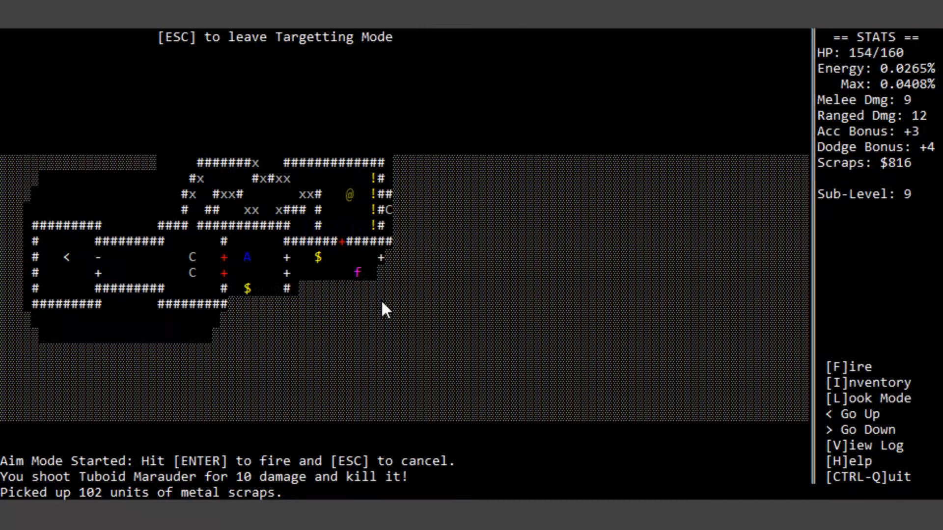
key(up)
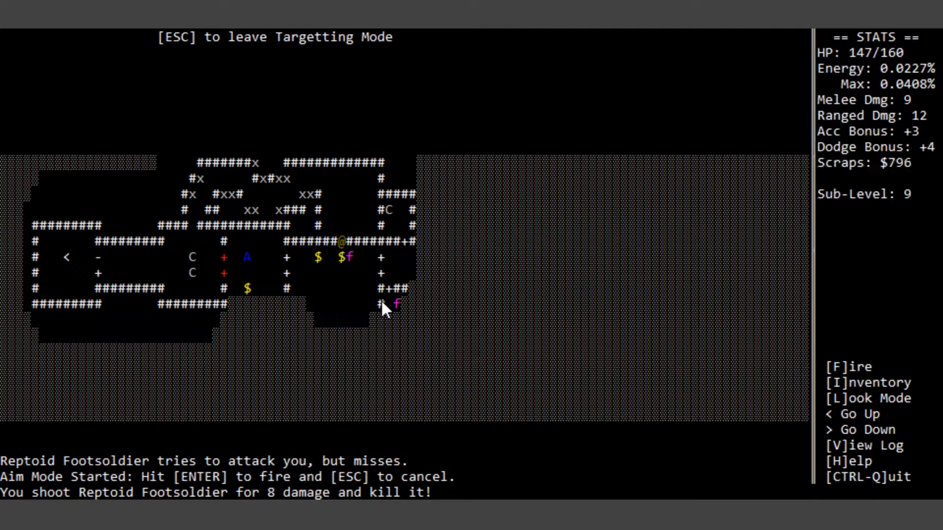
key(enter)
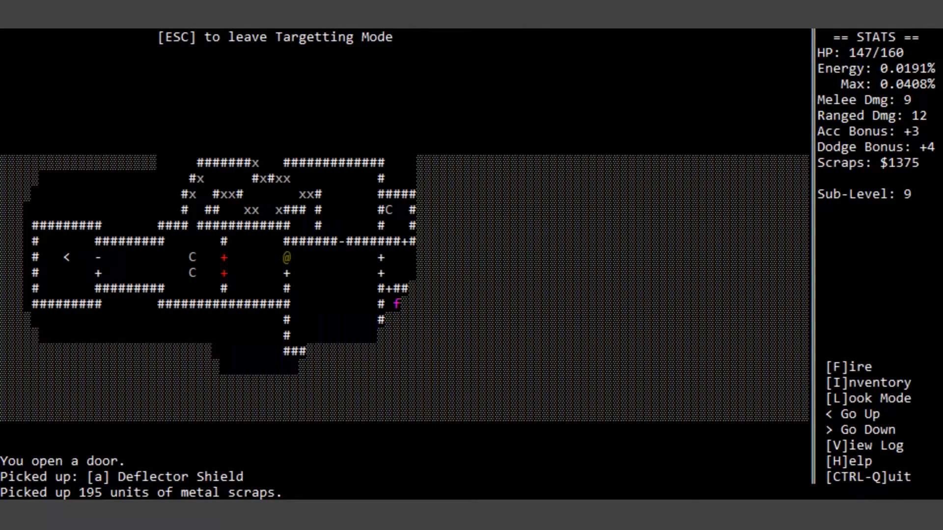
Step: Enter the southern room, shoot its Reptoid Footsoldiers and collect their scraps
key(Down)
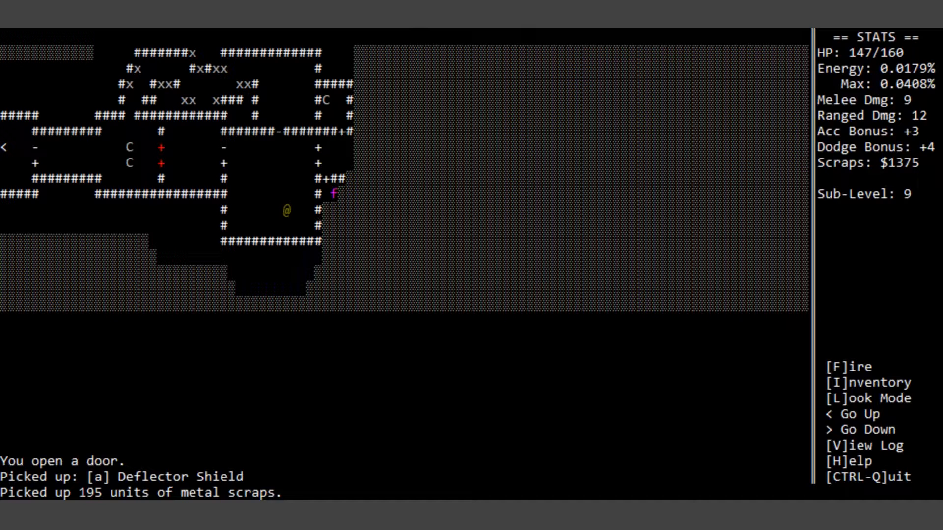
key(l)
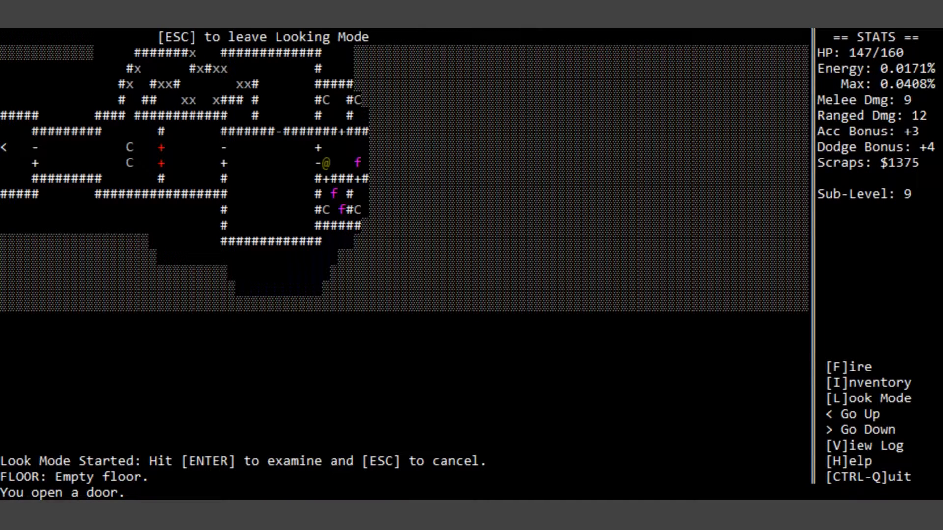
key(f)
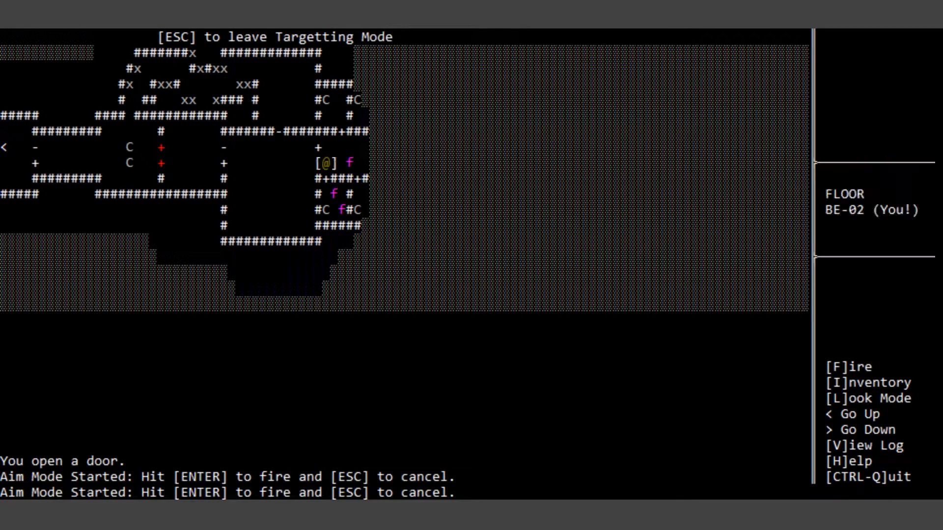
key(enter)
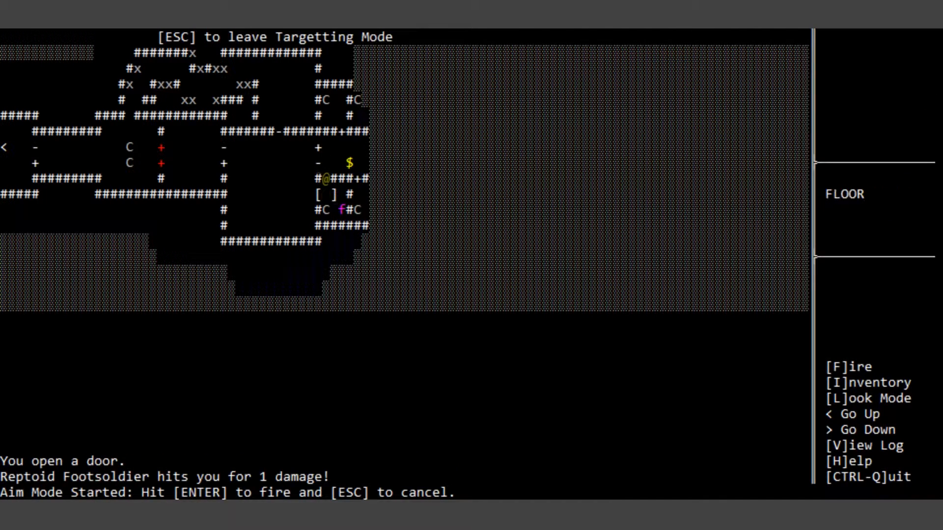
key(enter)
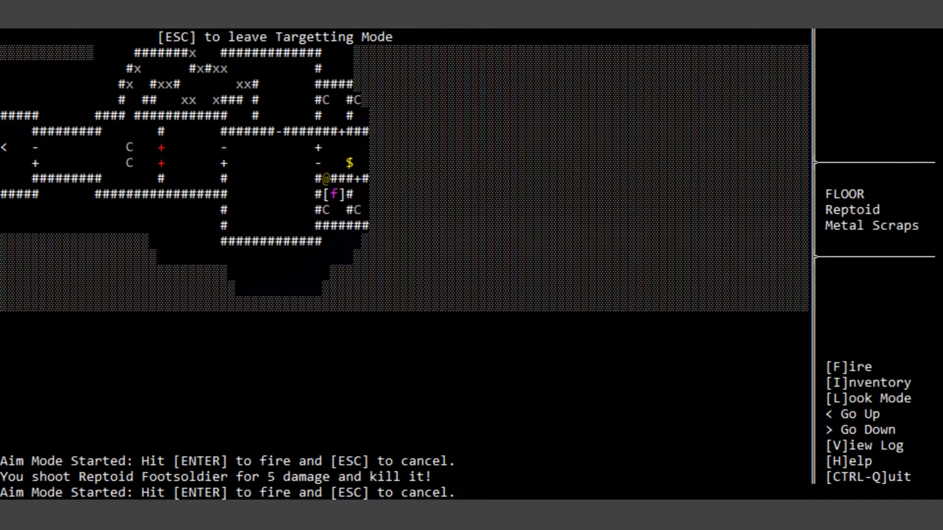
key(enter)
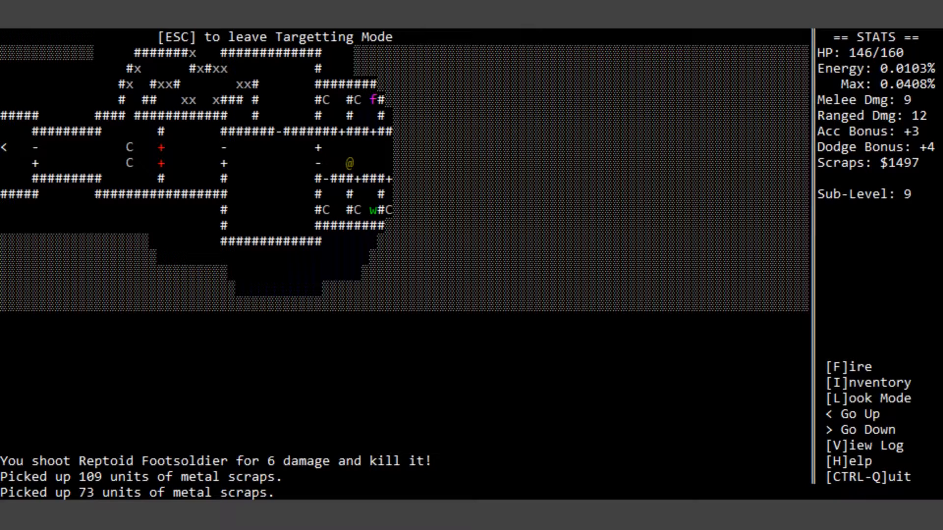
Step: Open the corridor door, pick up the WD-41 and melee the footsoldier
key(Down)
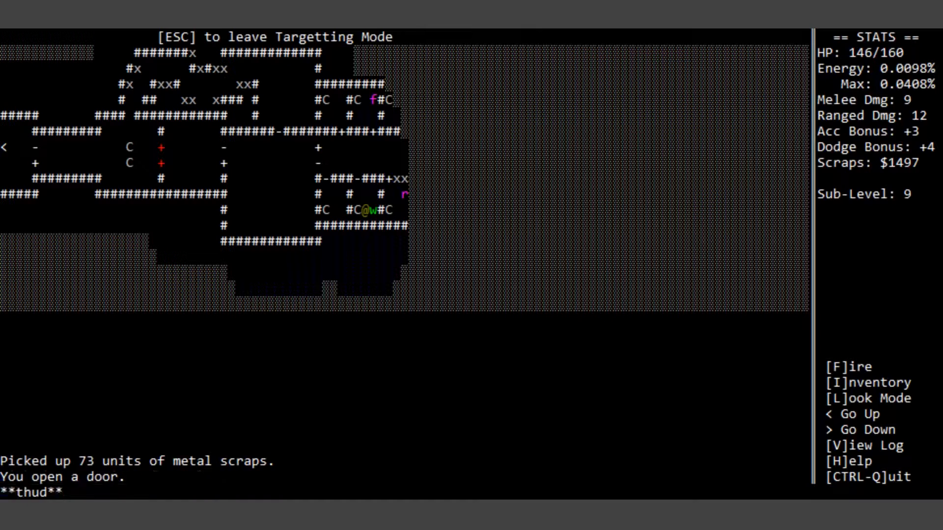
key(up)
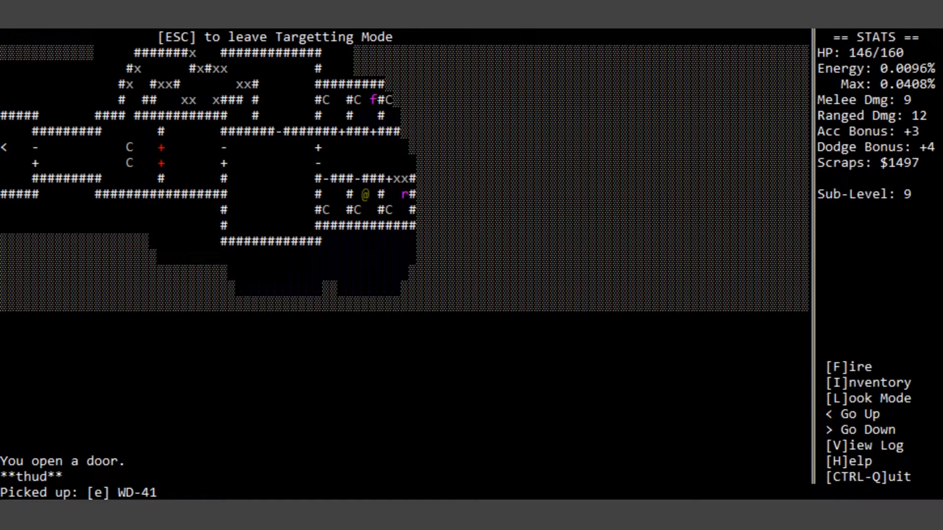
key(Up)
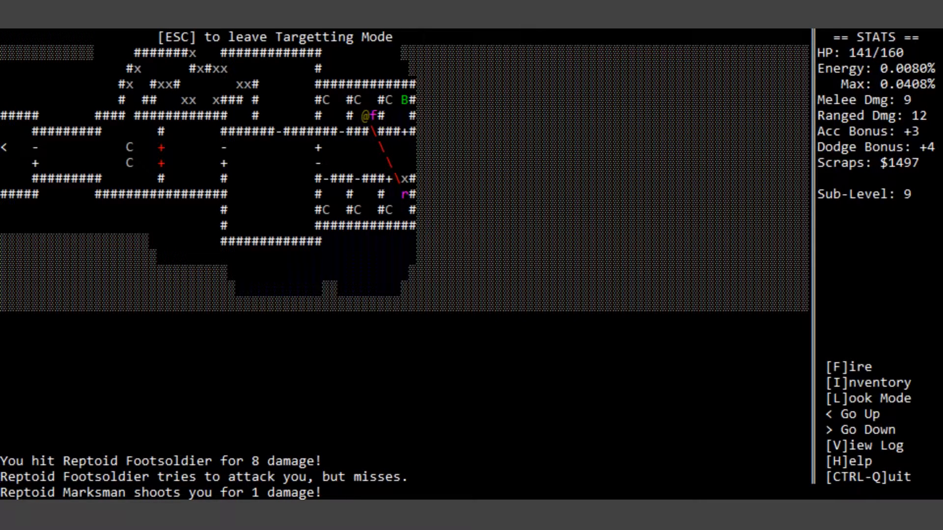
Step: Shoot the Footsoldier and both Reptoid Marksmen, then grab the Industrial Battery (24v)
key(f)
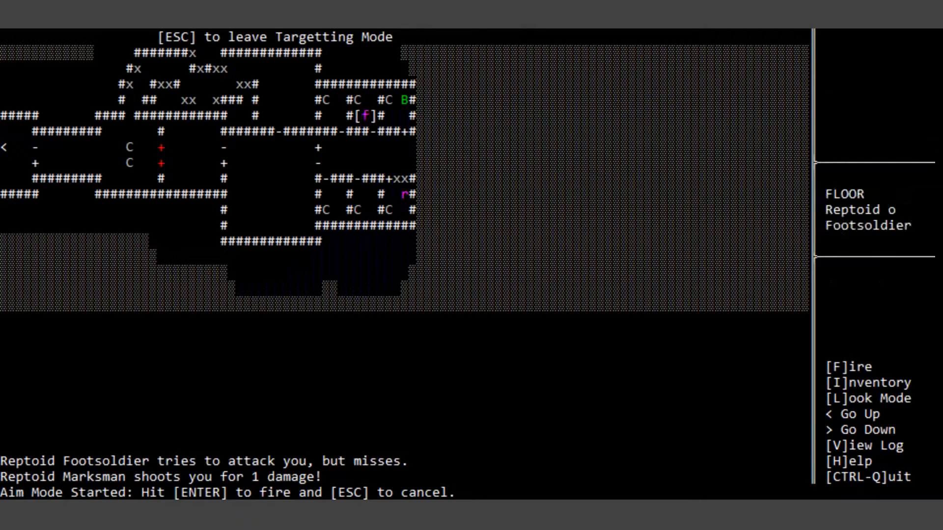
key(enter)
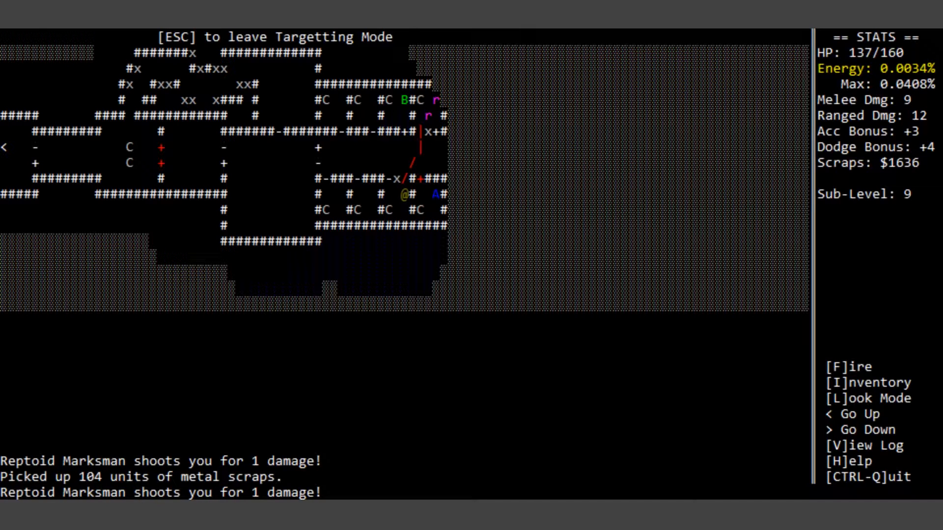
key(f)
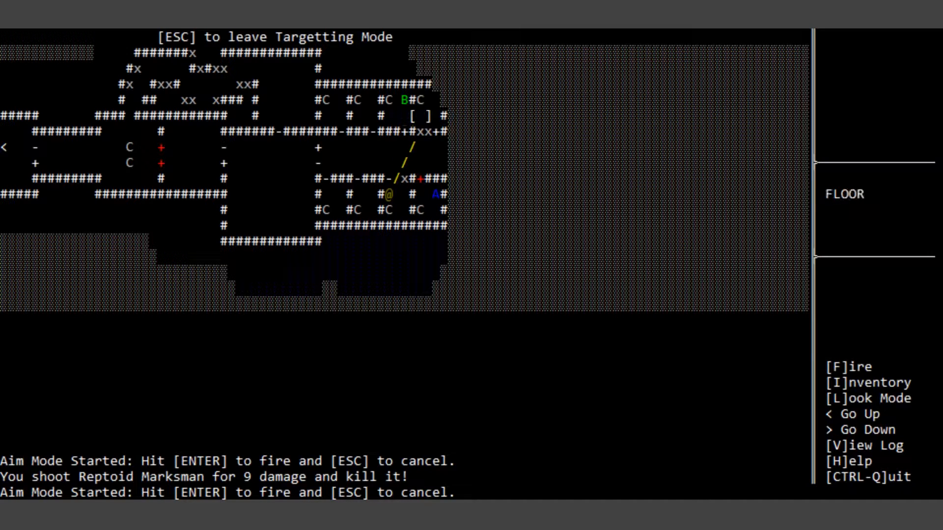
mouse_move(432, 115)
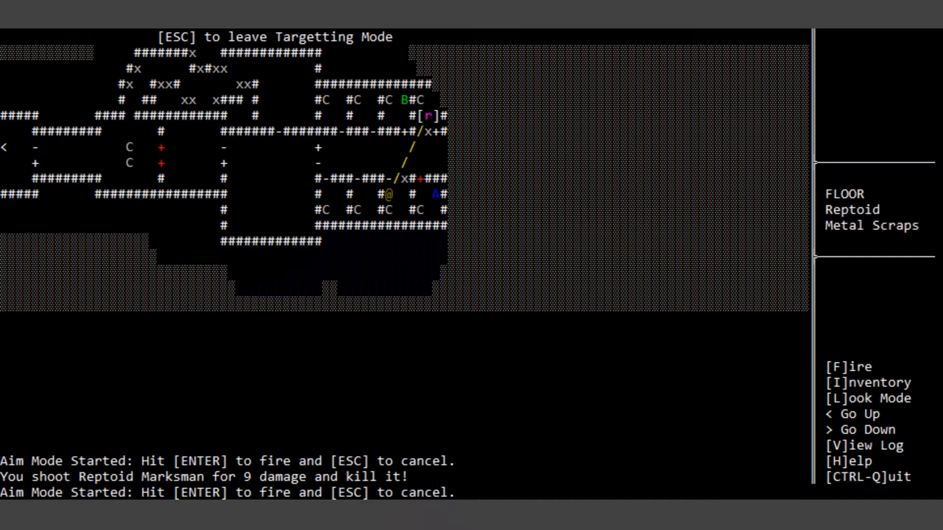
key(enter)
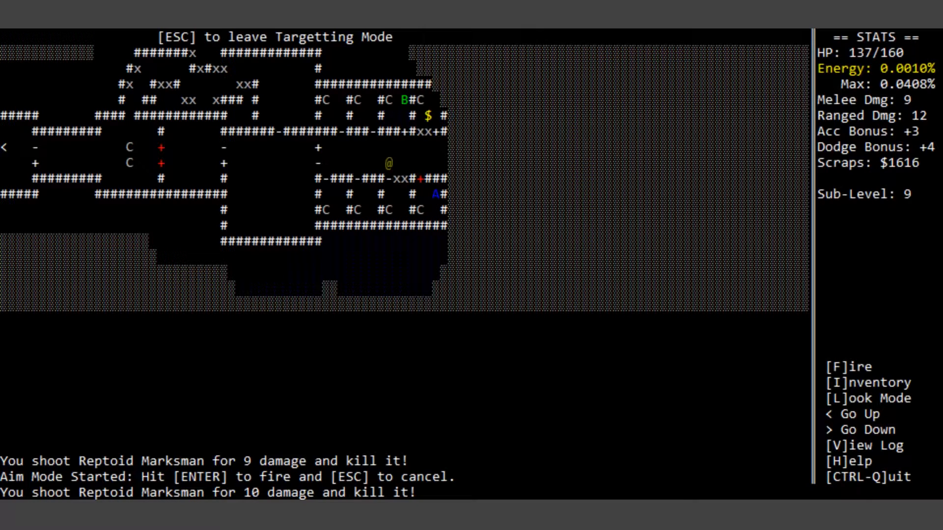
key(up)
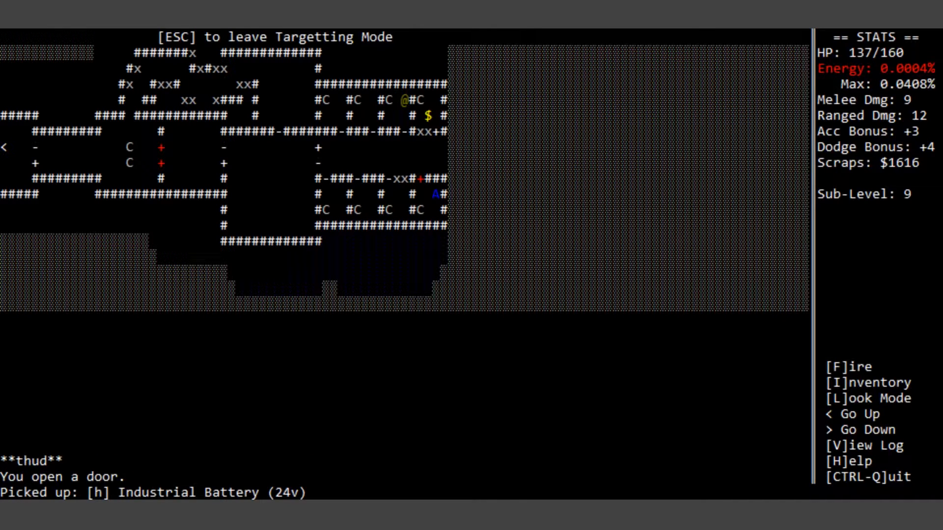
Step: Use the Industrial Battery to restore energy to 0.031% and HP to 151/160
key(Down)
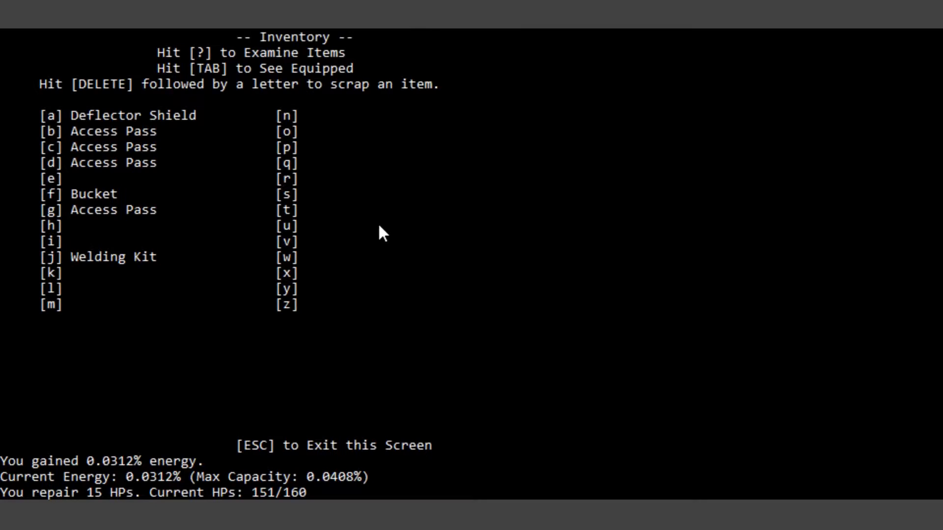
key(Escape)
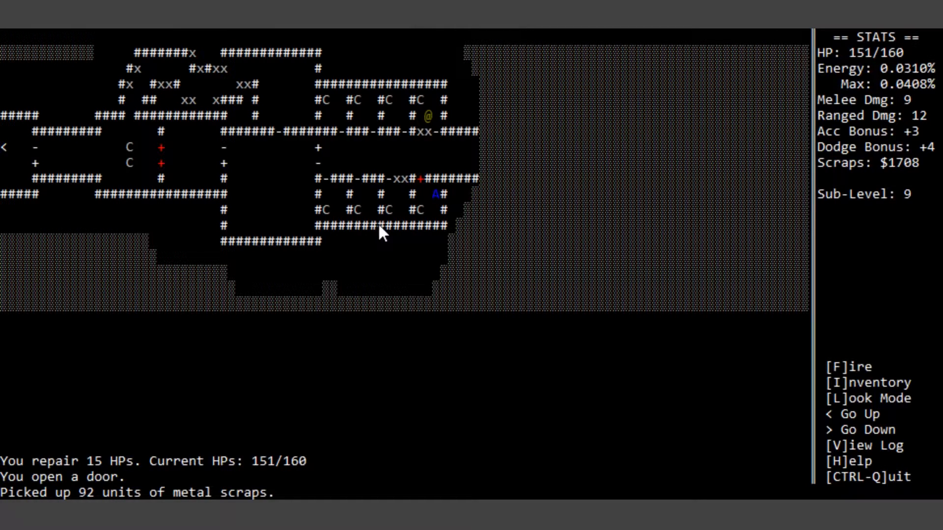
Step: Unlock the door and equip the Security Helmet instead of the Bent Girder
key(Down)
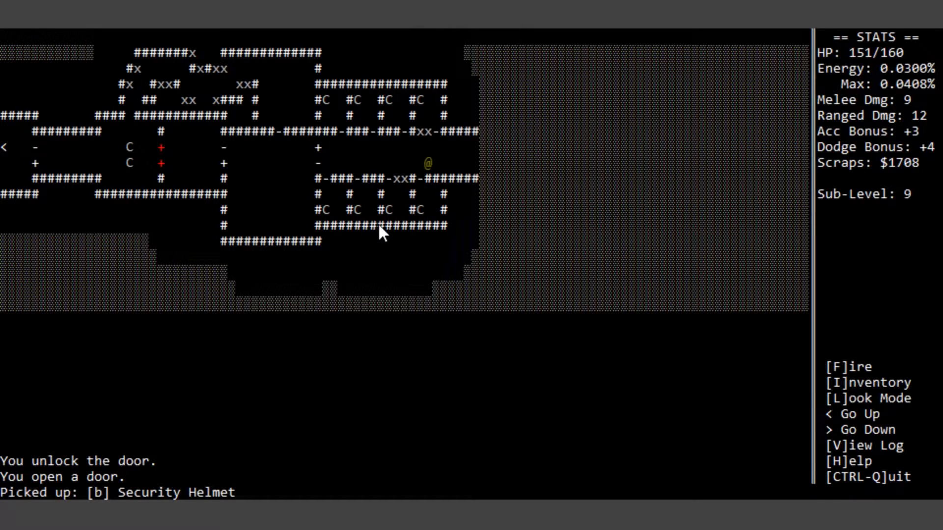
key(i)
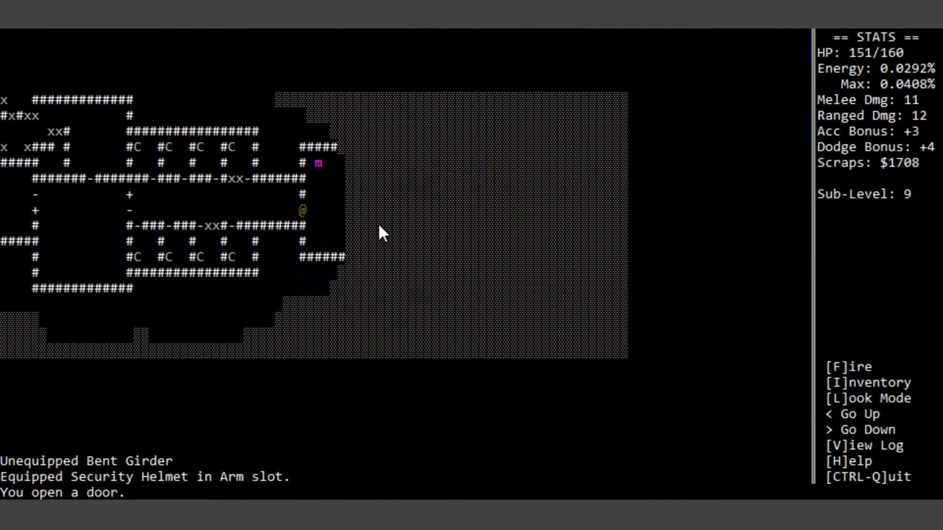
Step: Shoot the Reptoid Sniper and collect its scraps, reaching $1865
key(f)
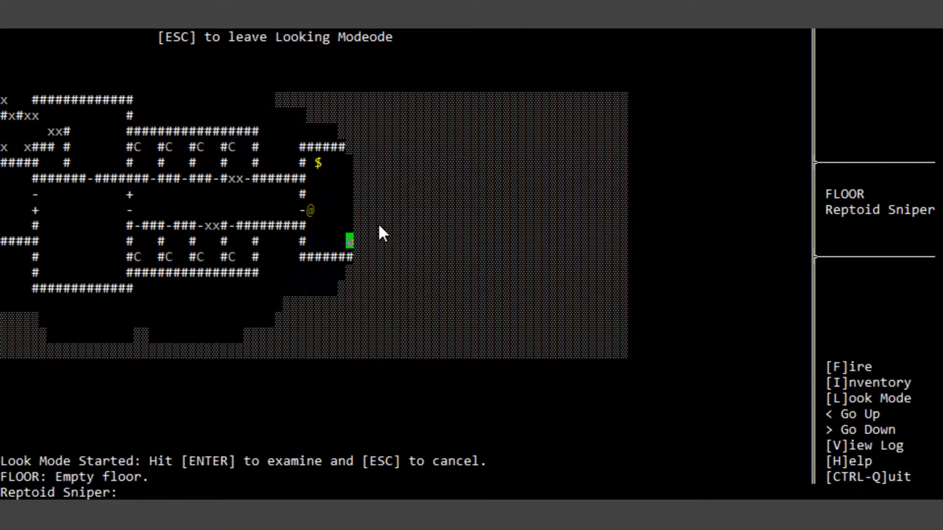
key(f)
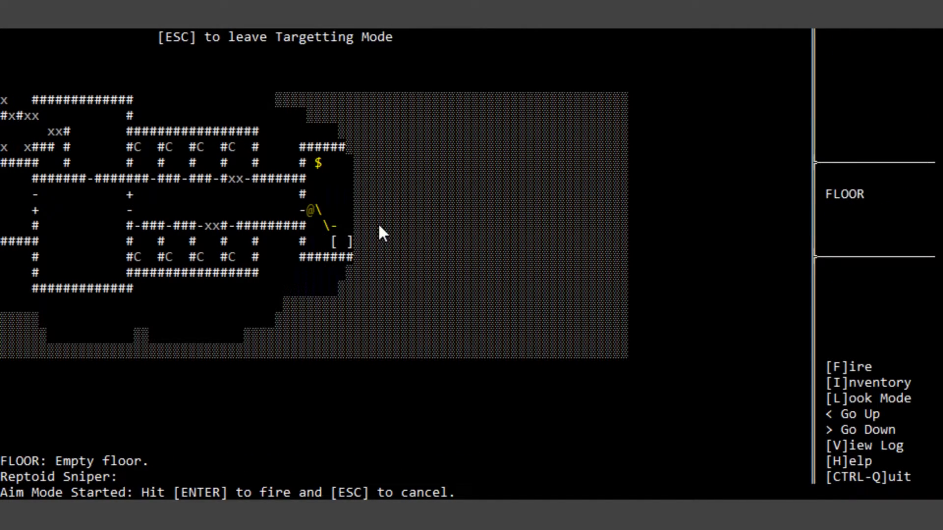
key(enter)
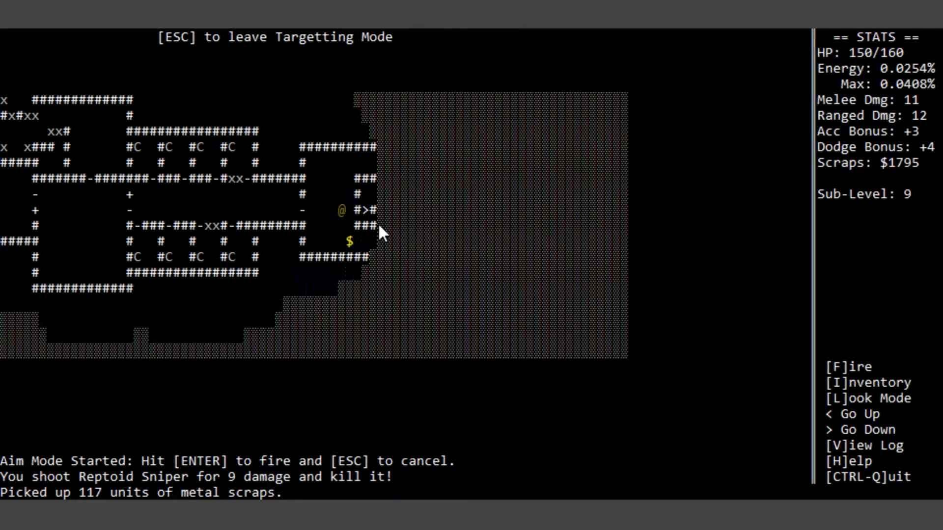
key(down)
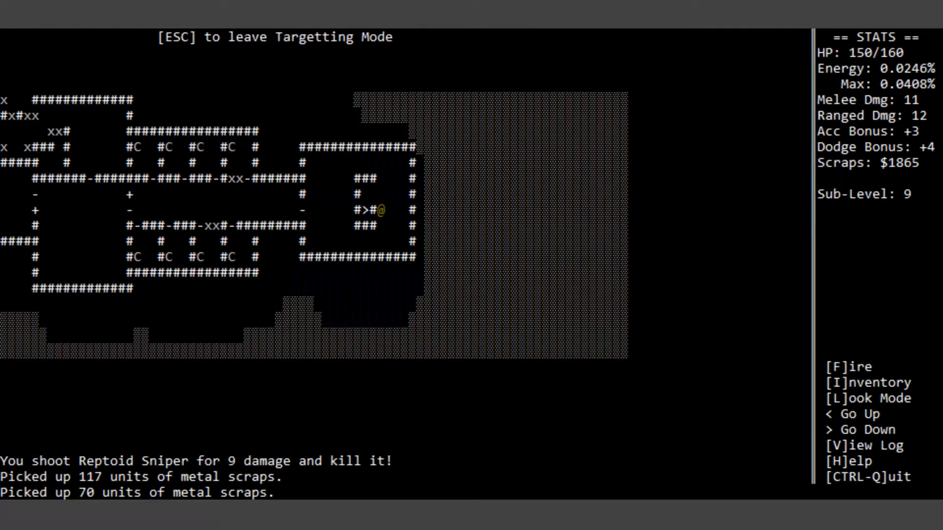
Step: Walk onto the down staircase and descend to Sub-Level 10
key(up)
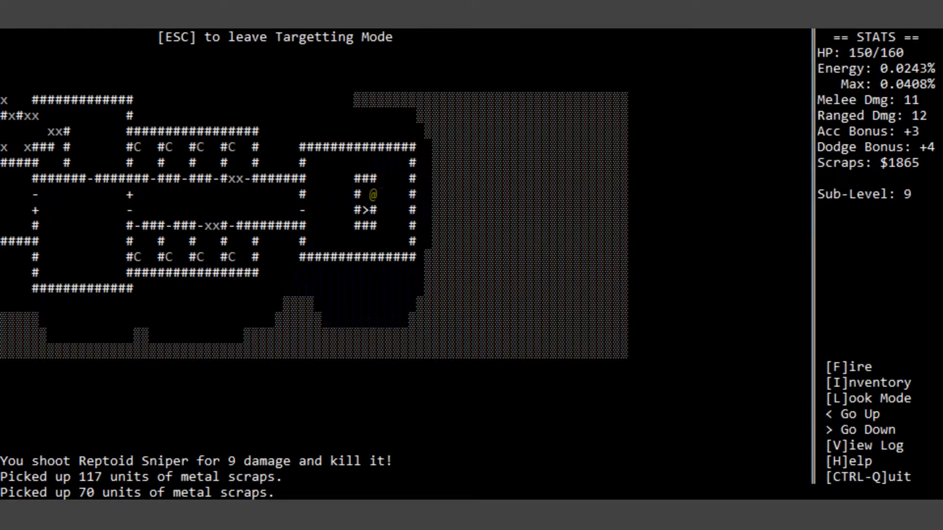
key(Down)
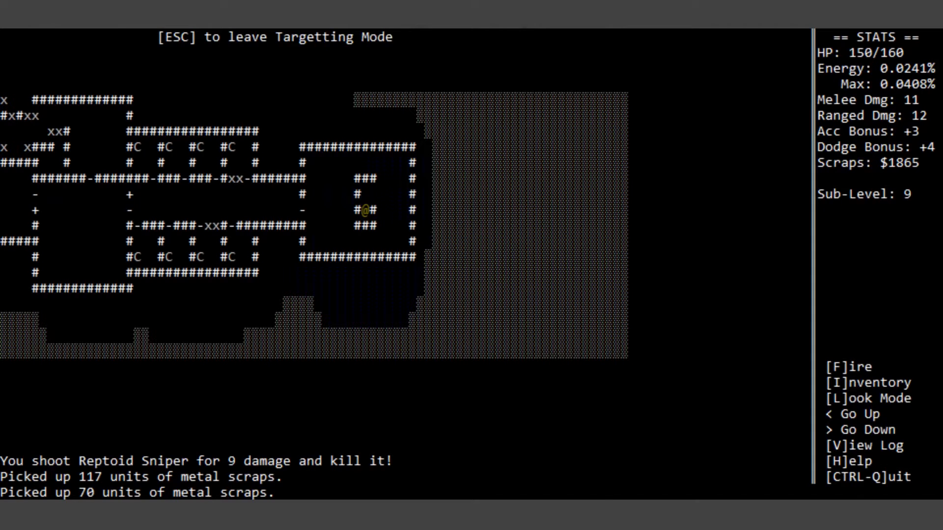
key(>)
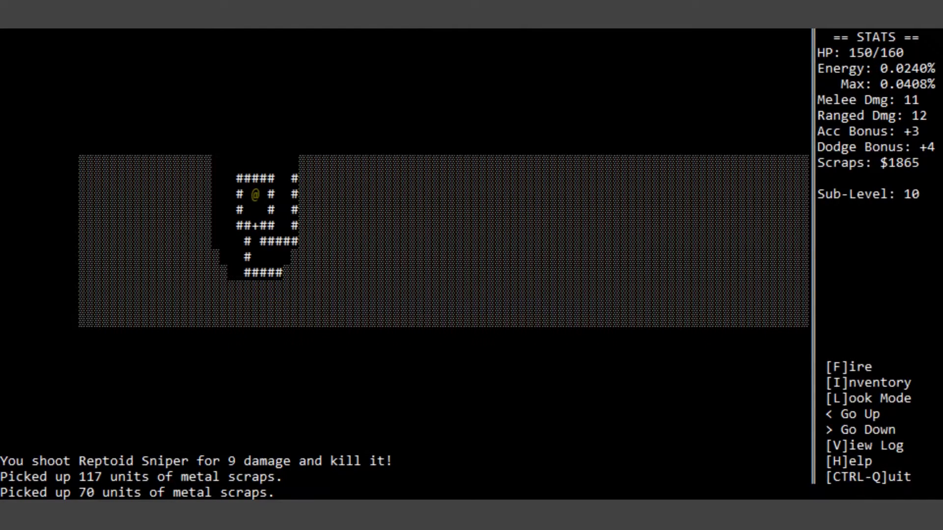
mouse_move(514, 60)
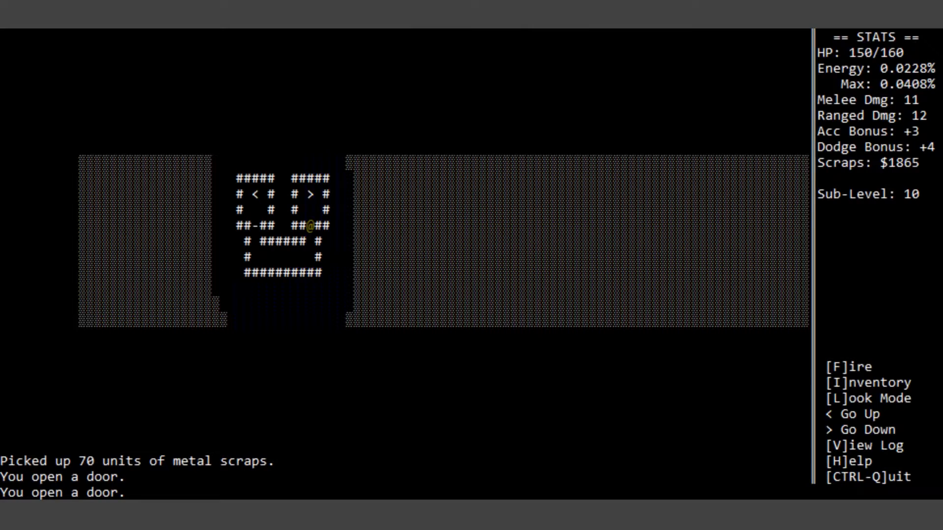
Step: Walk to the > staircase and descend to Sub-Level 11
key(up)
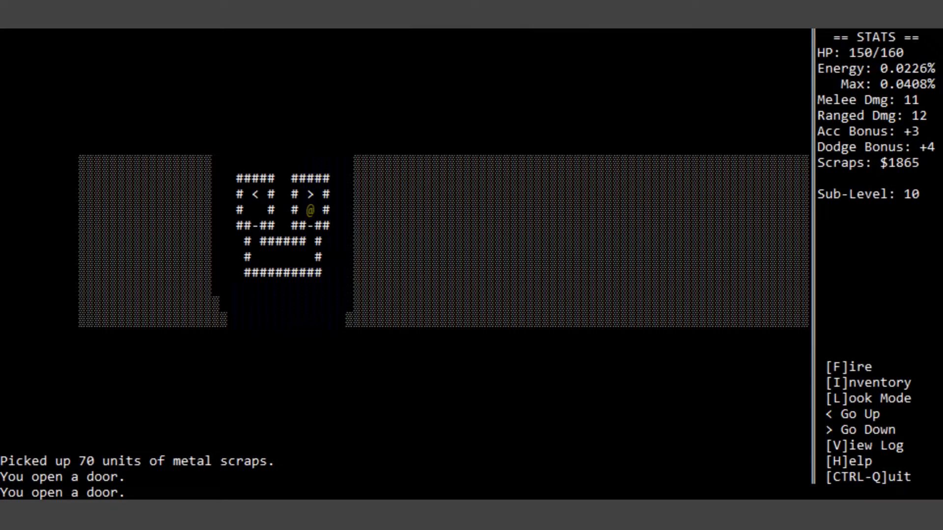
key(up)
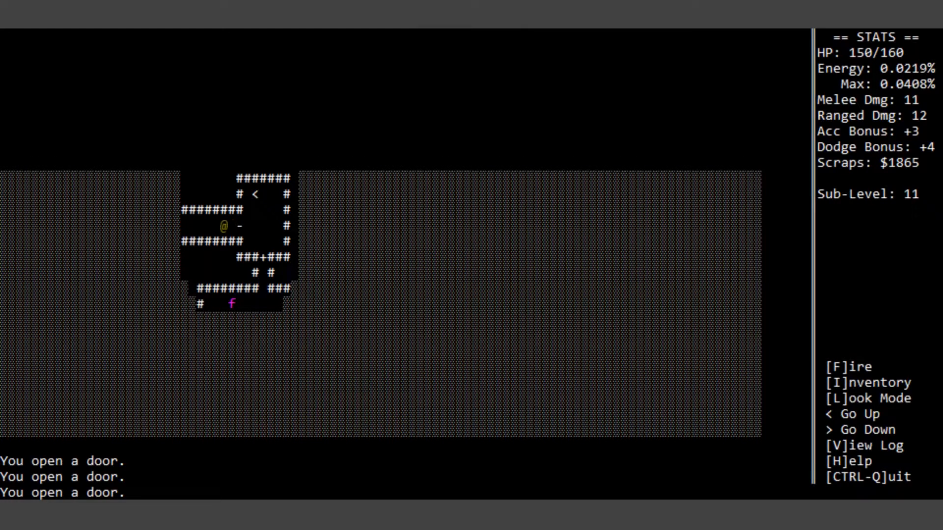
Step: Shoot the nearby Tuboid Marauder twice to kill it
key(Left)
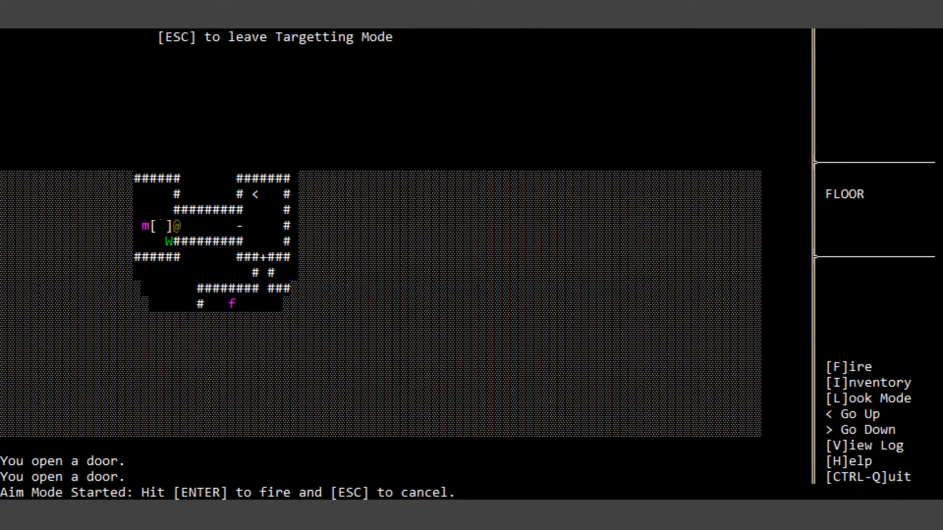
key(enter)
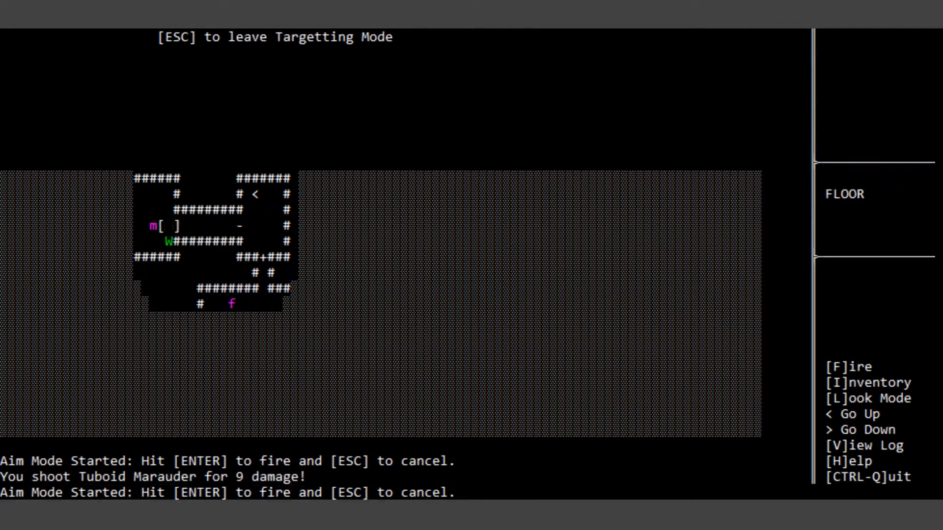
key(enter)
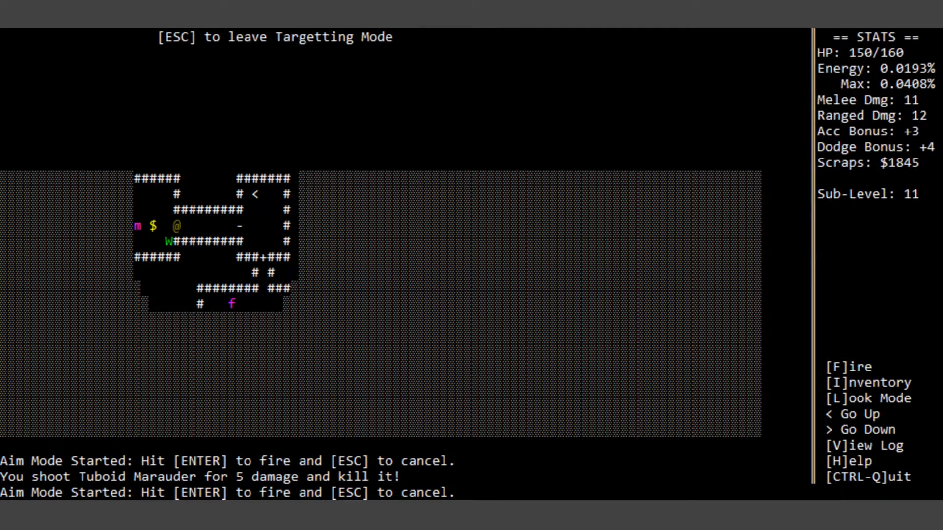
Step: Kill the next Tuboid Marauder and collect the Welding Kit and scraps, reaching $2090
key(l)
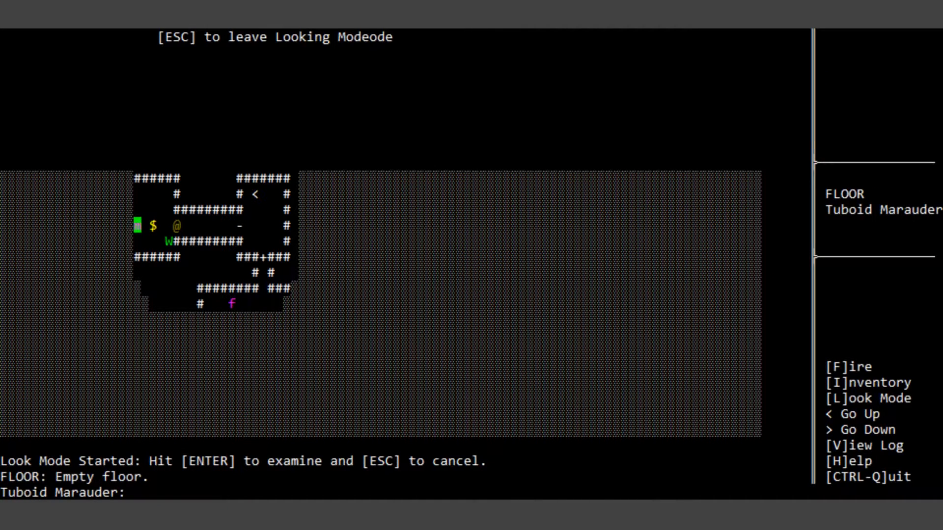
key(f)
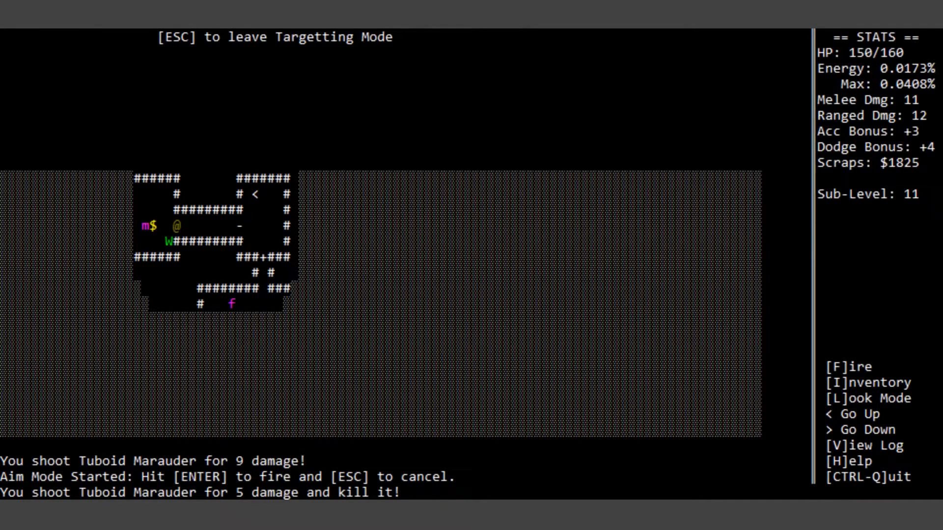
key(enter)
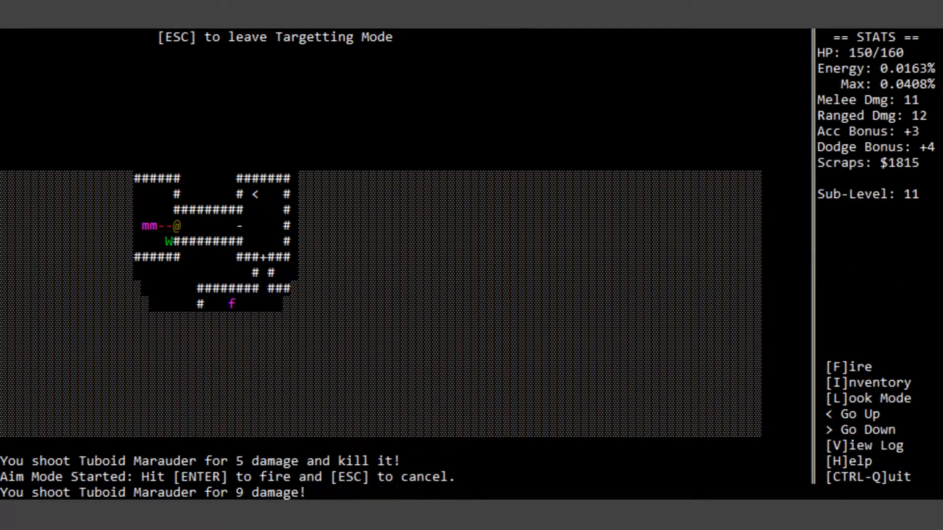
key(enter)
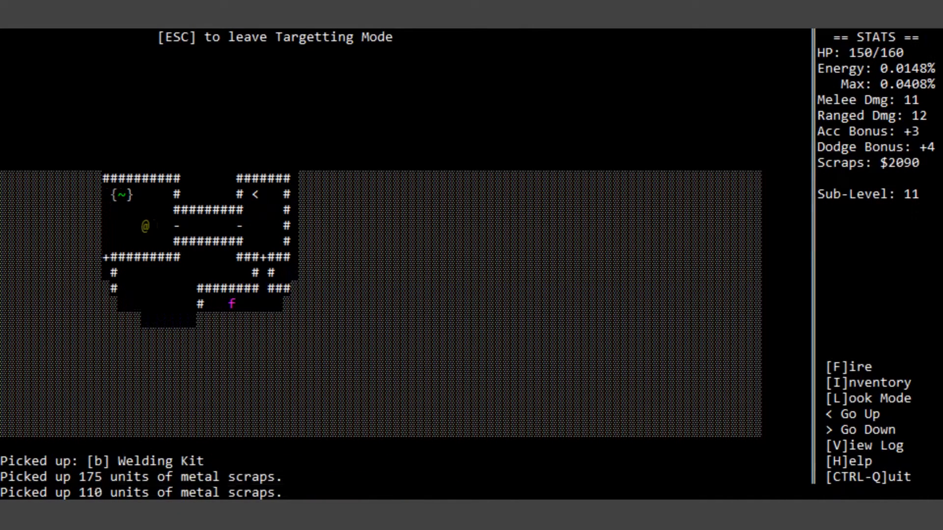
key(Left)
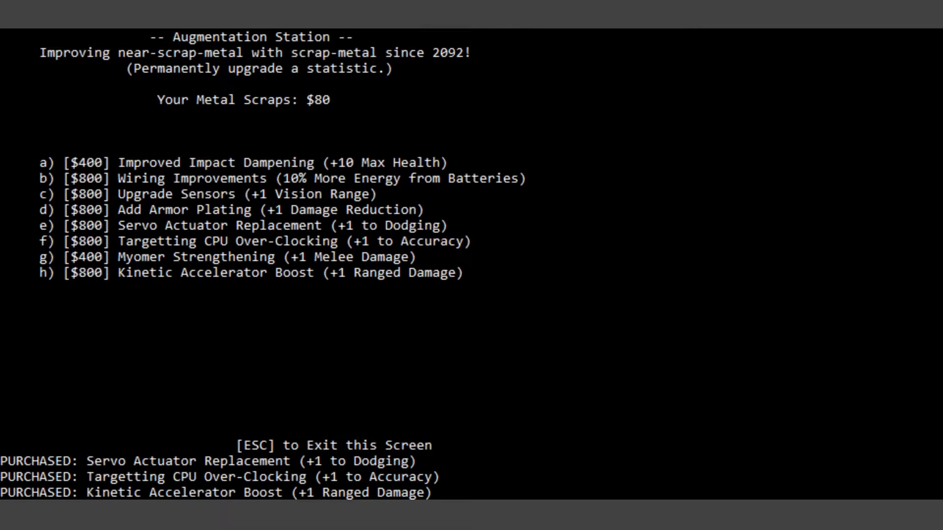
Step: Leave the Augmentation Station after buying the dodging, accuracy and ranged-damage upgrades
key(Escape)
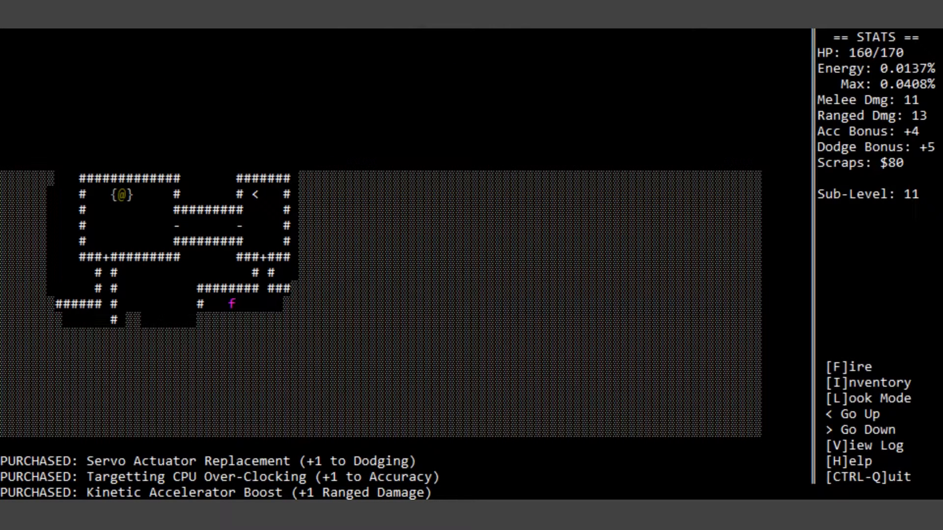
Step: Melee the Reptoid Footsoldier, collect 148 scraps ($359) and equip the Deflector Shield
key(Down)
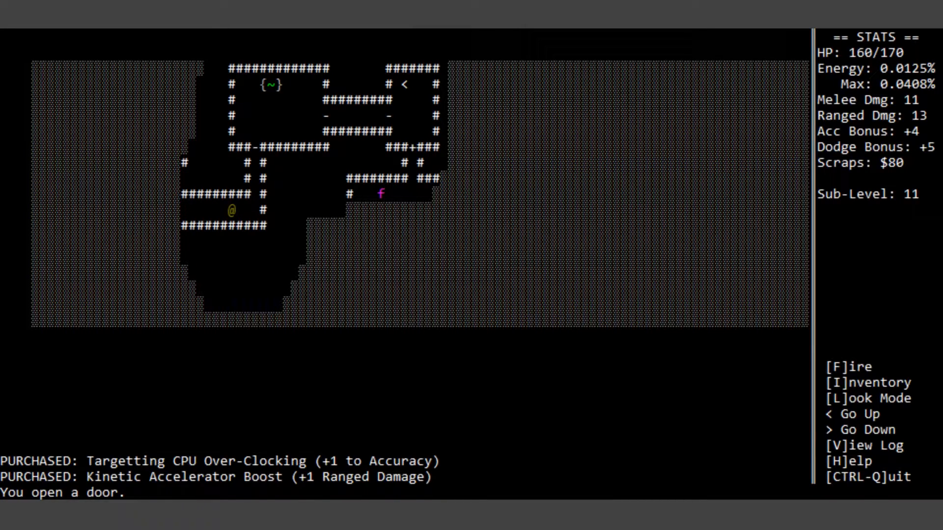
key(up)
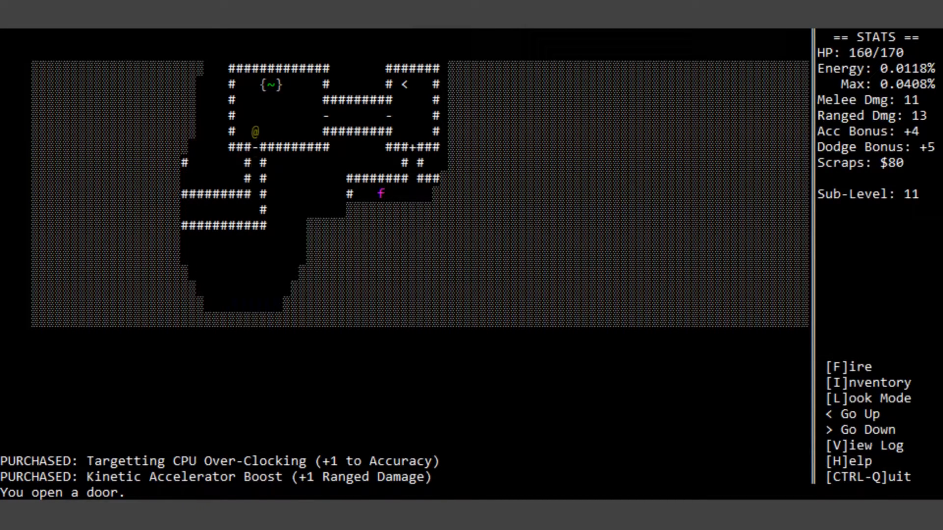
key(Right)
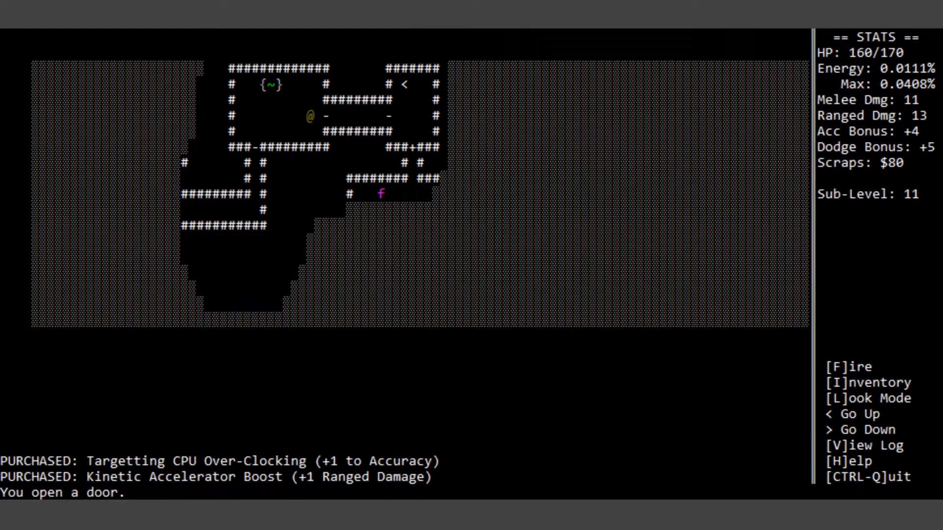
key(right)
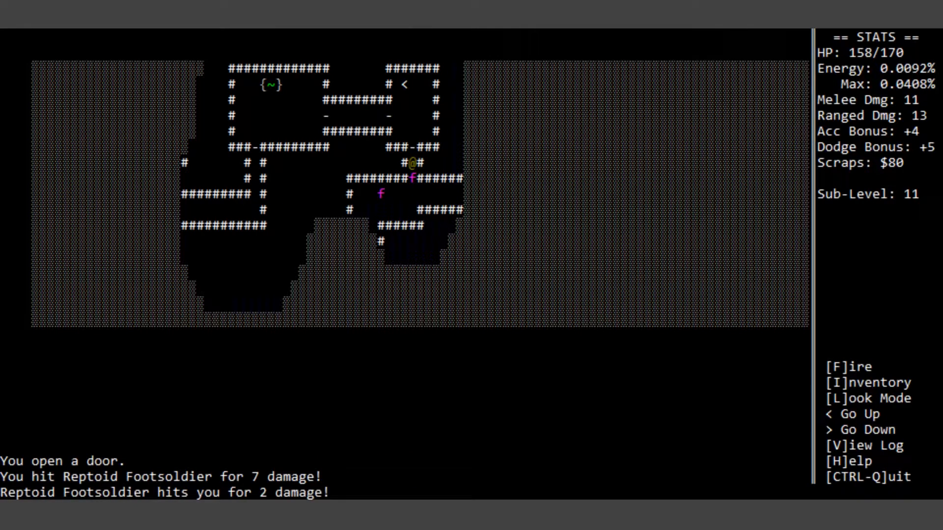
key(f)
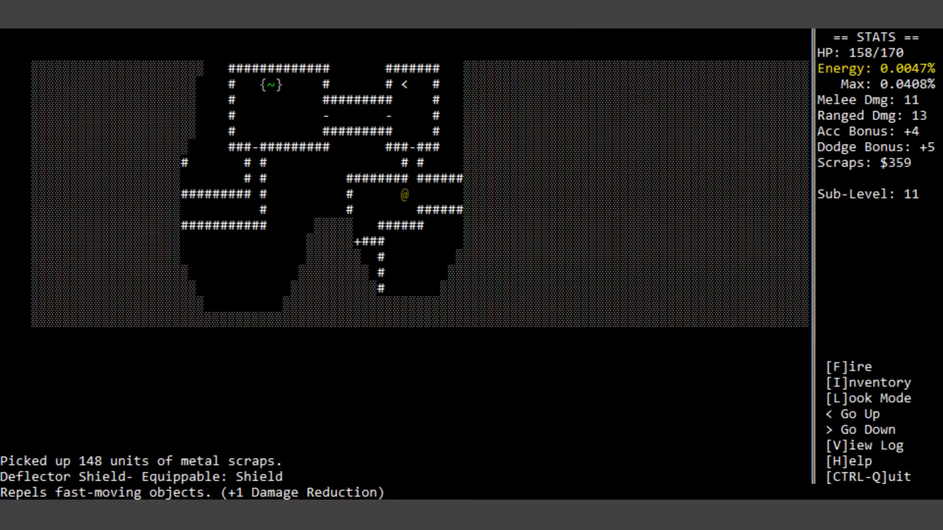
key(i)
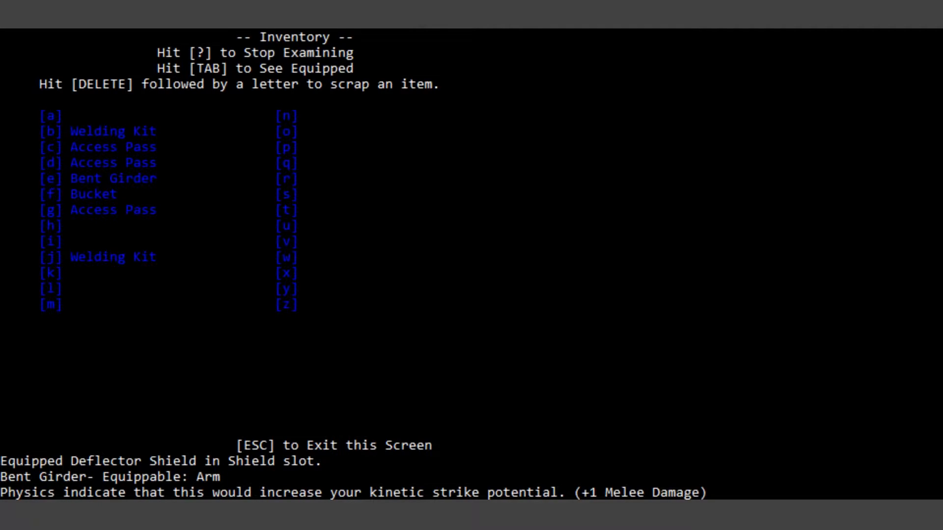
Step: Put the Security Helmet on in place of the Bent Girder, then fire at a Reptoid Marksman
key(Escape)
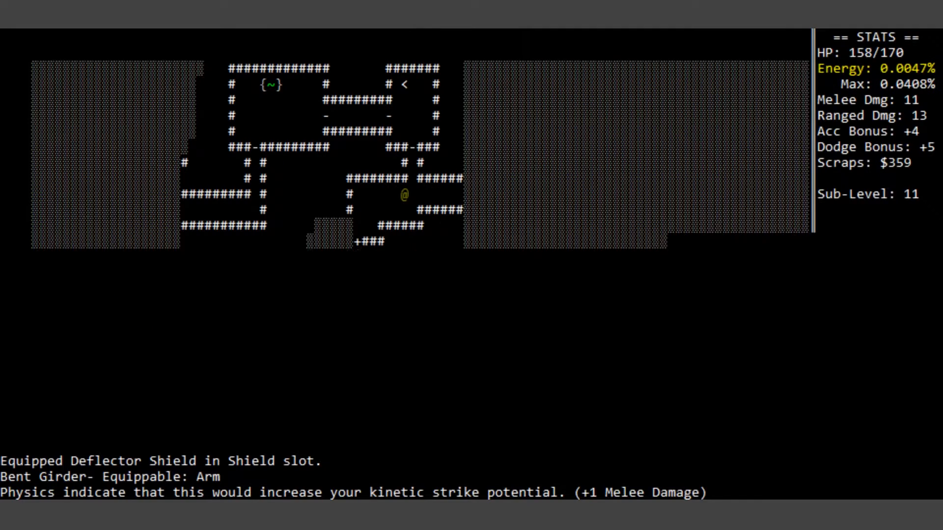
key(i)
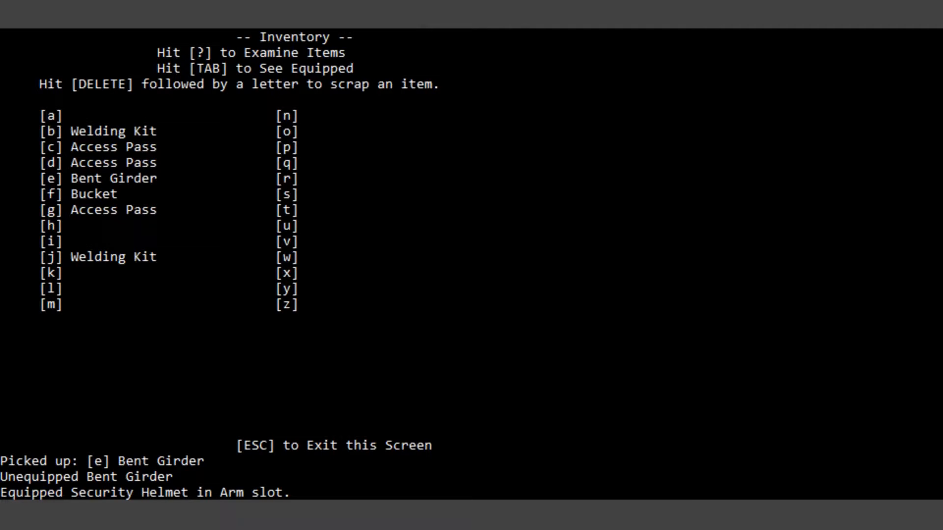
key(Escape)
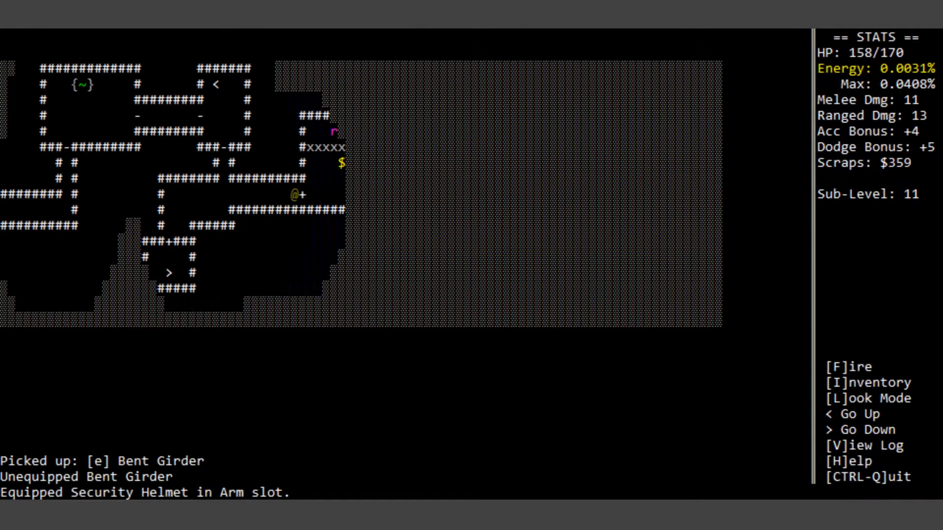
key(f)
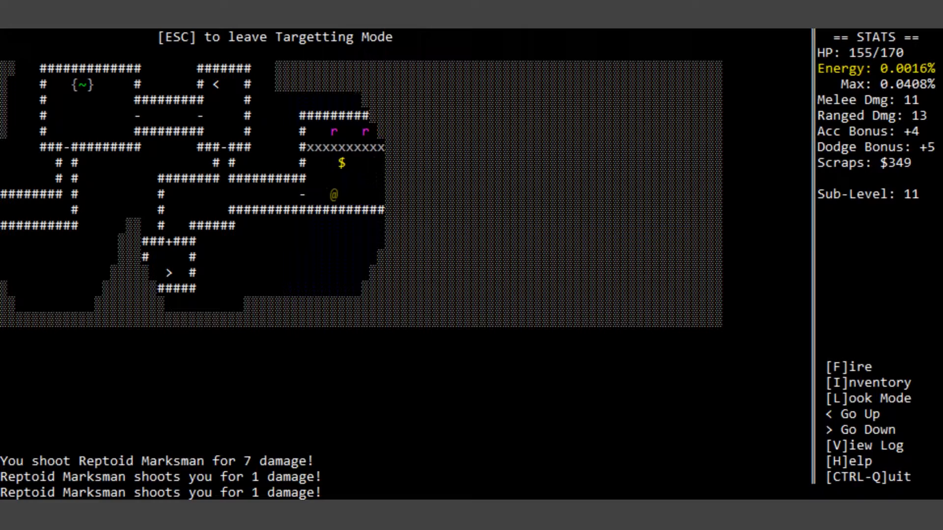
Step: Push east into the marauder's room and grab the Small Battery (9v) as energy hits 0%
key(Right)
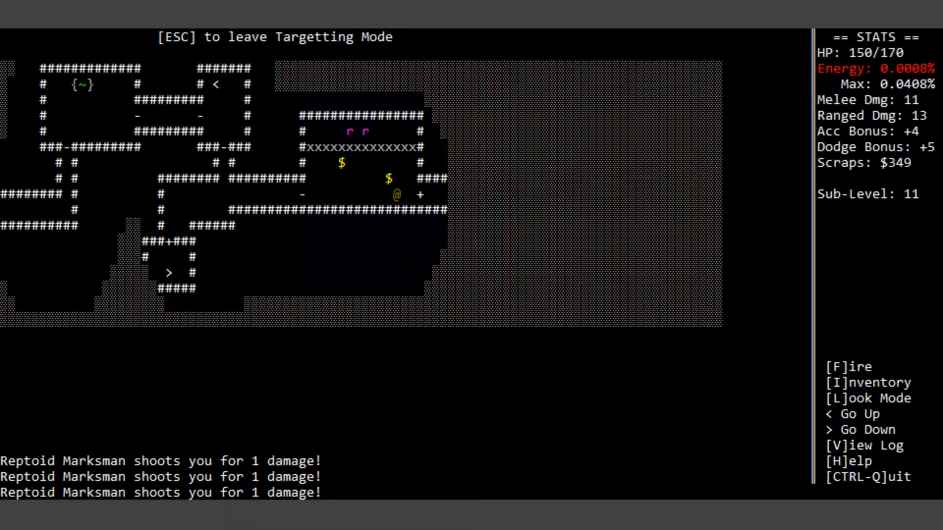
key(Right)
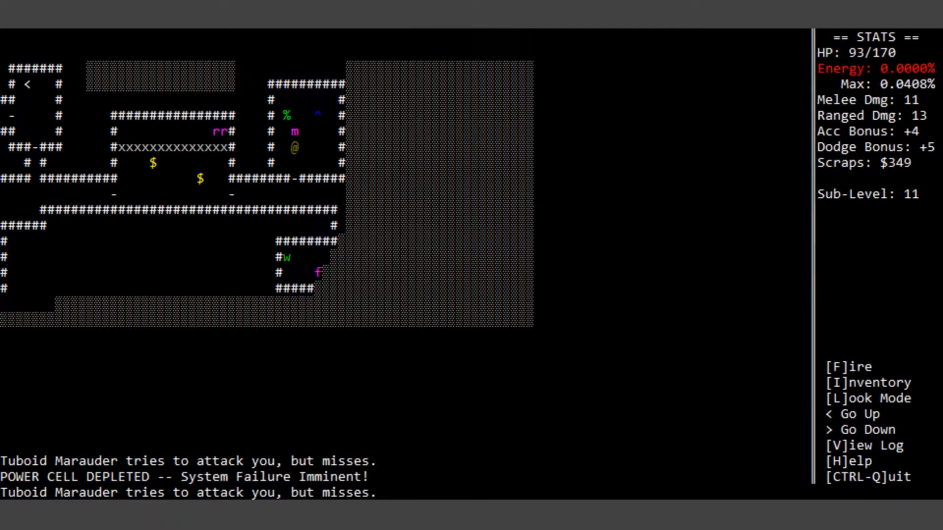
key(up)
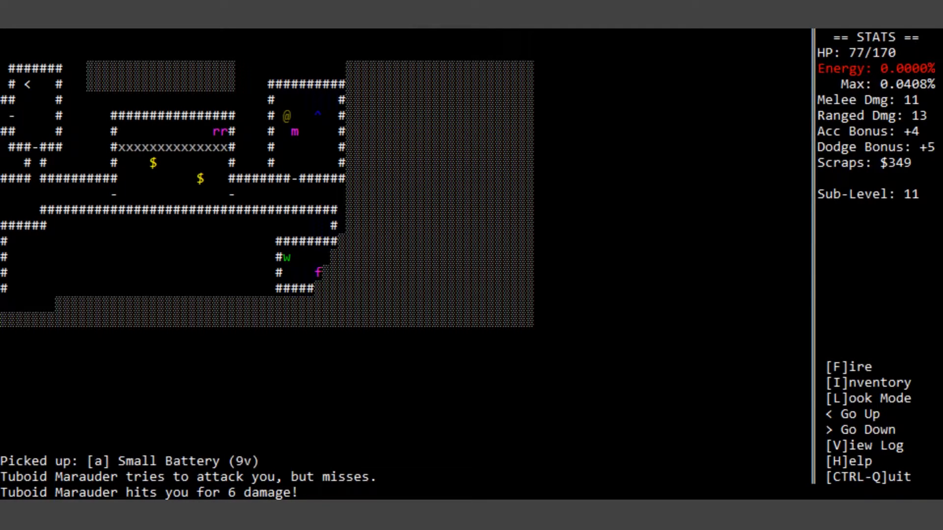
key(i)
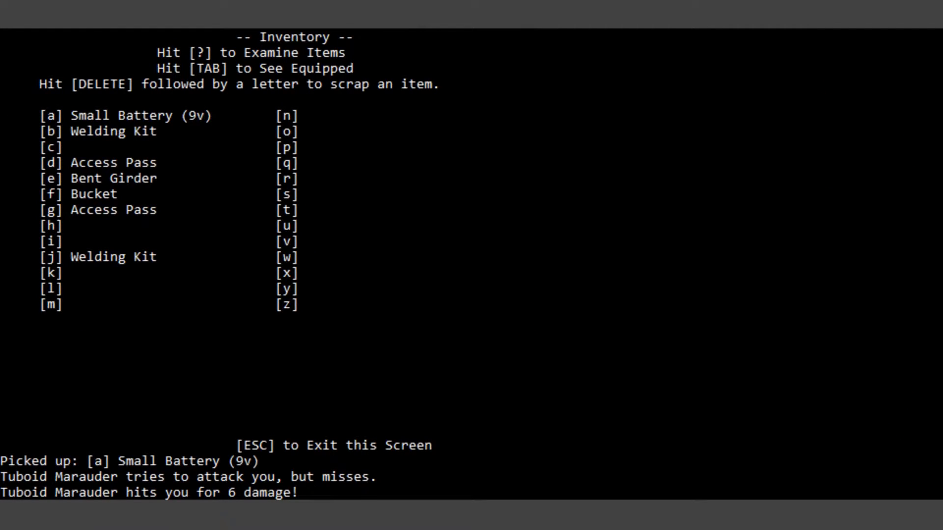
Step: Equip the Myomer Actuator in the Legs slot for dodge +6 and exit to the map
key(Escape)
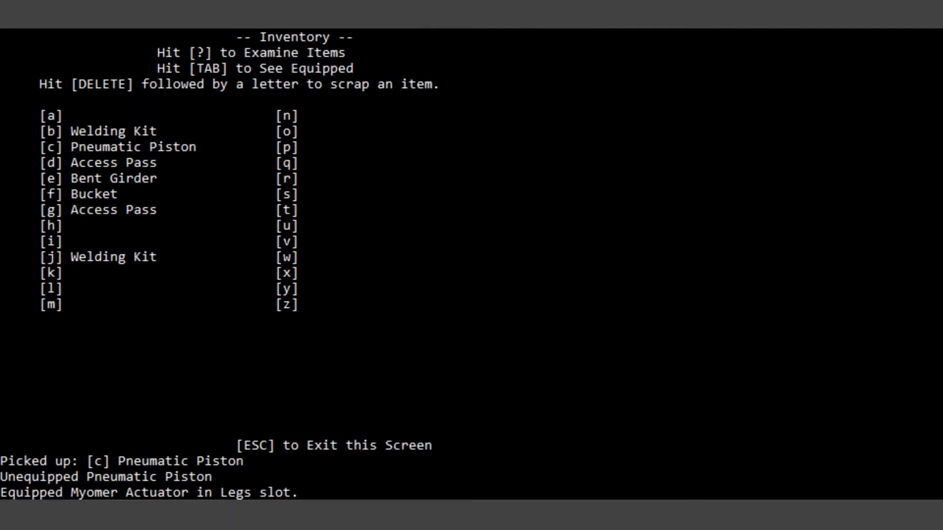
key(Escape)
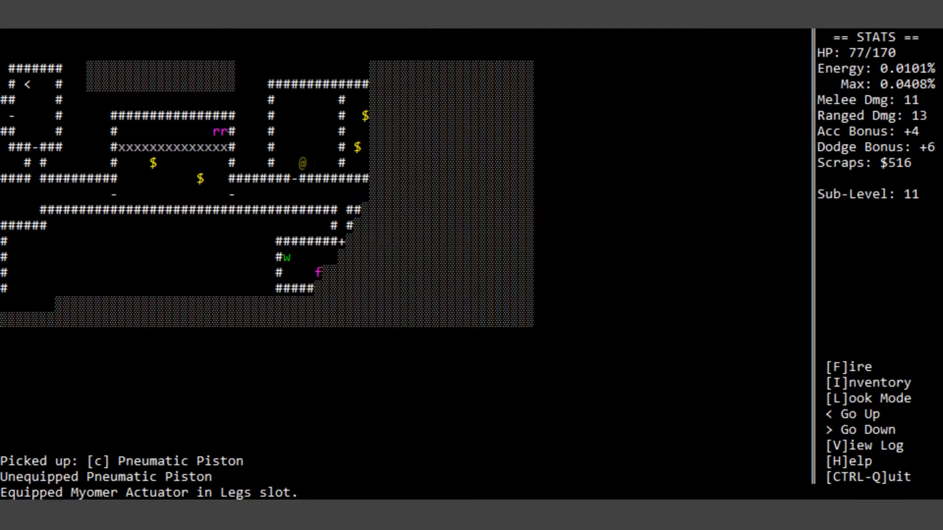
Step: Enter the lower room and bump-kill the Reptoid Footsoldier, raising scraps to $805
key(Down)
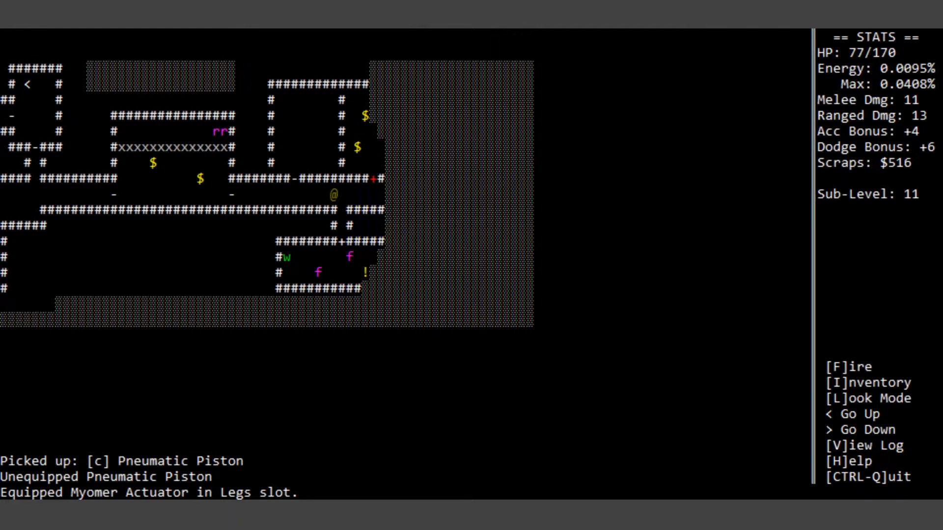
key(Right)
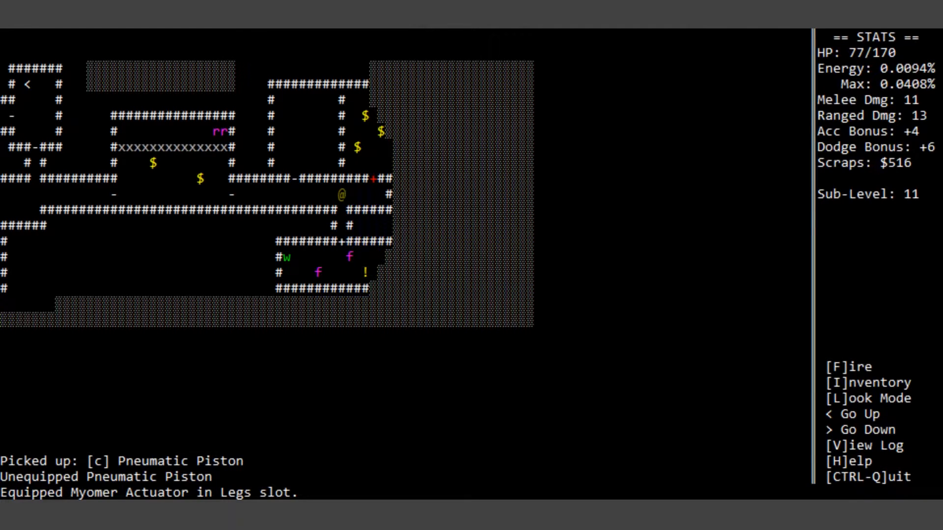
key(Down)
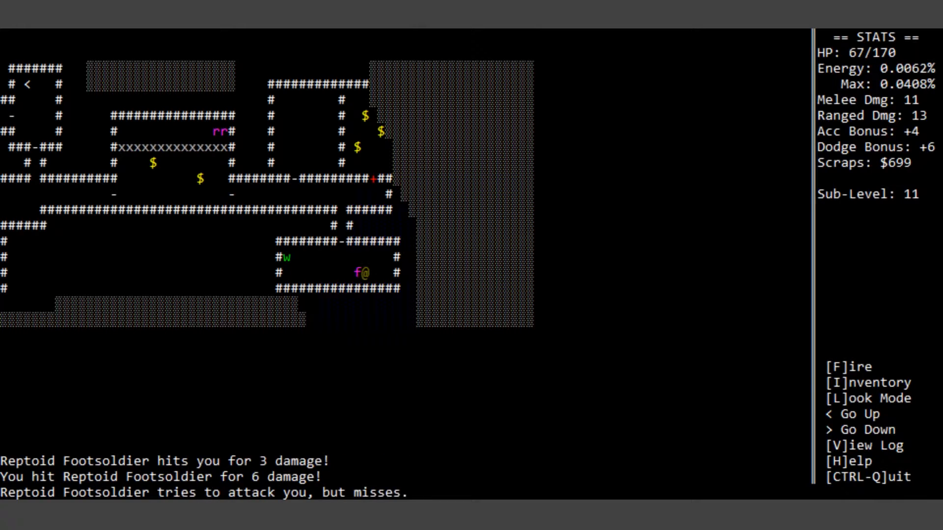
key(up)
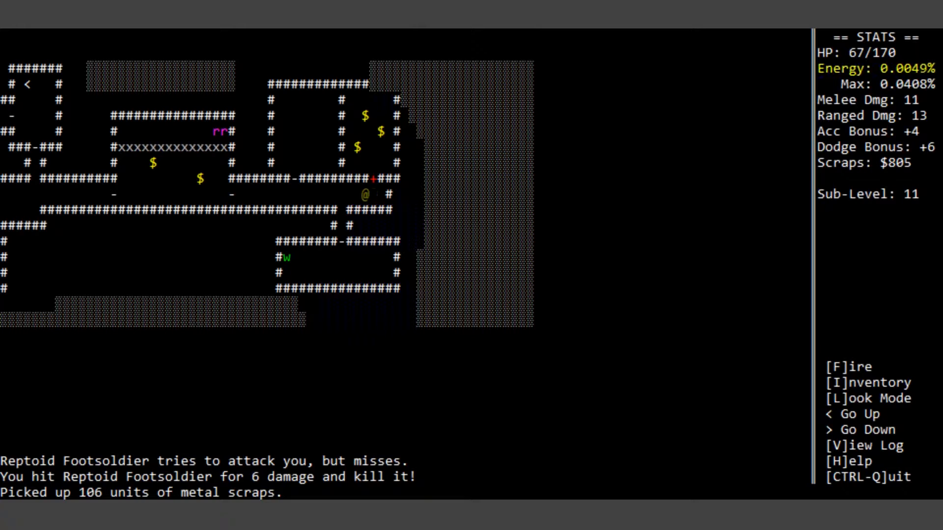
key(Left)
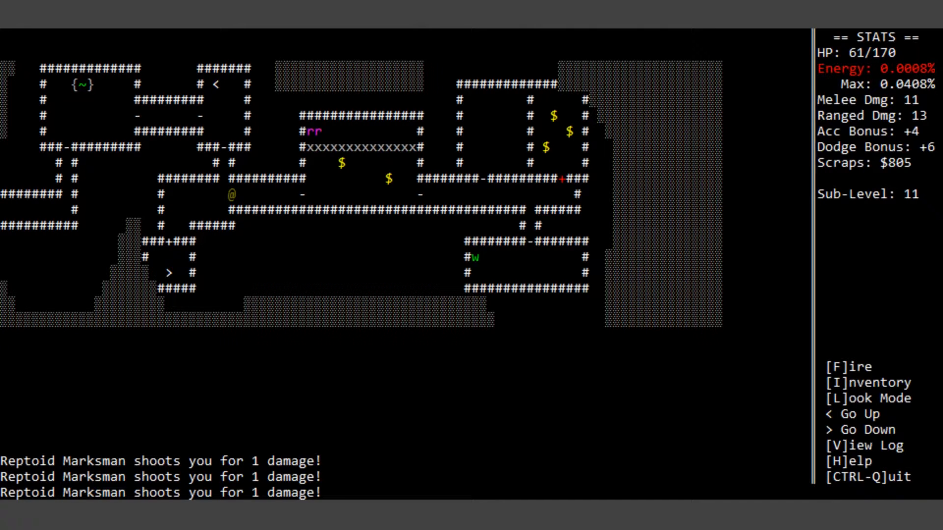
Step: Look around, walk west onto the > staircase and descend to Sub-Level 12
key(l)
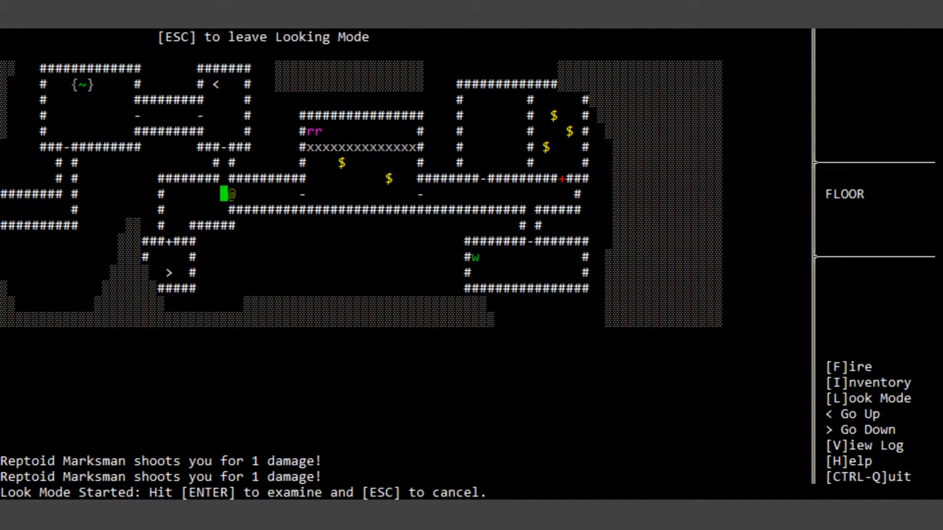
key(Left)
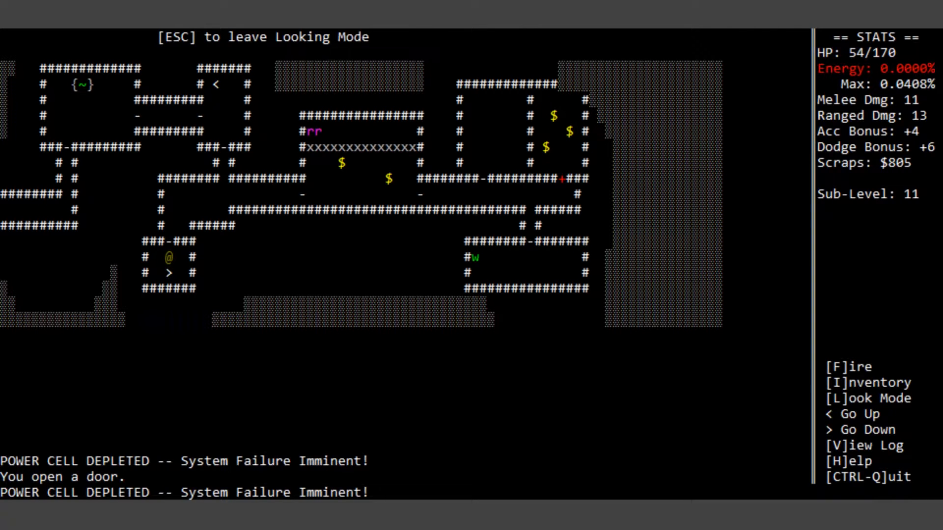
key(Down)
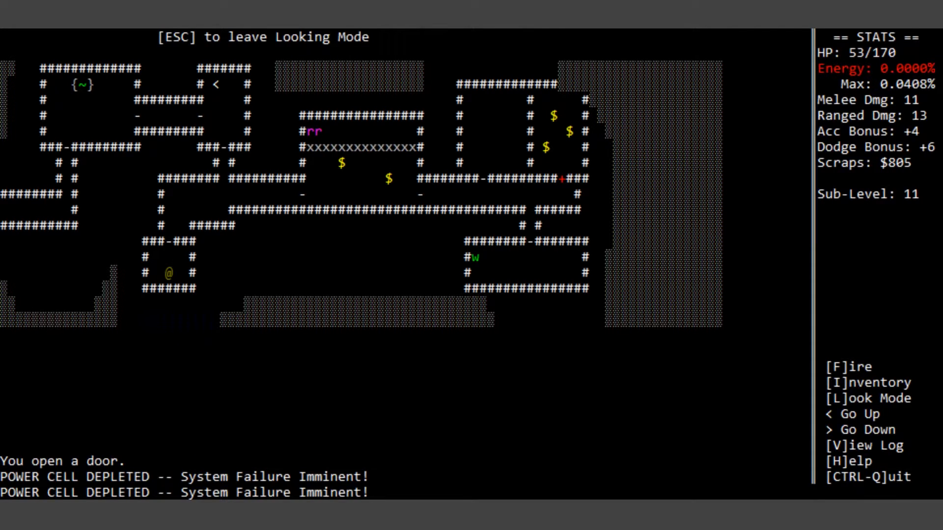
key(>)
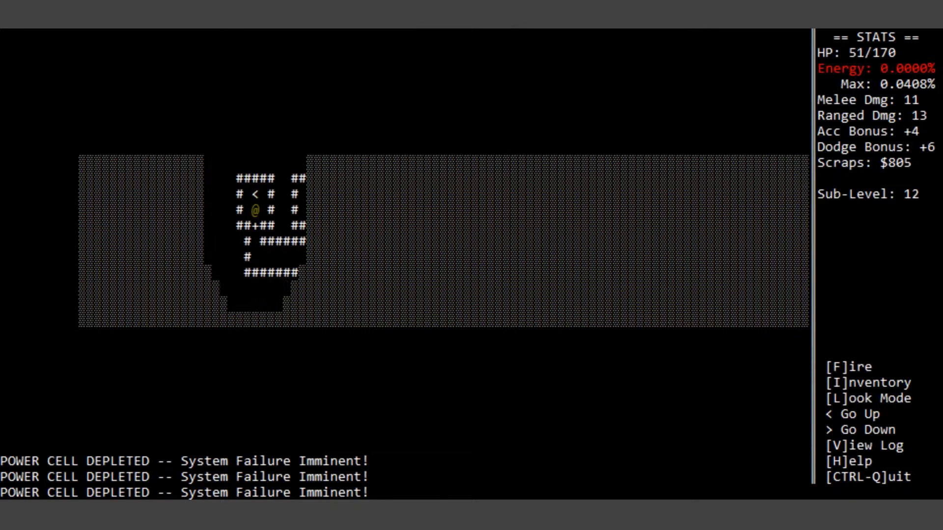
Step: Cross Sub-Level 12's rooms, open the staircase door and go down to Sub-Level 13
key(Down)
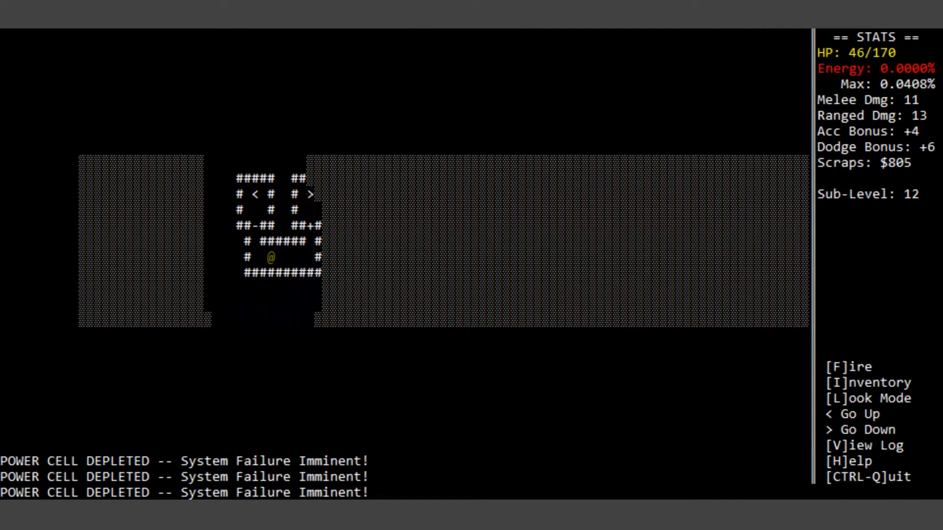
key(Right)
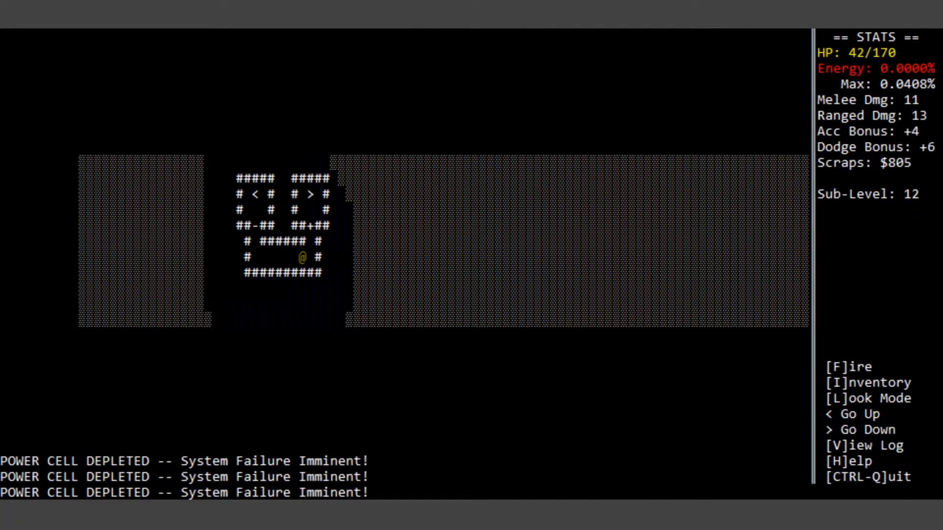
key(up)
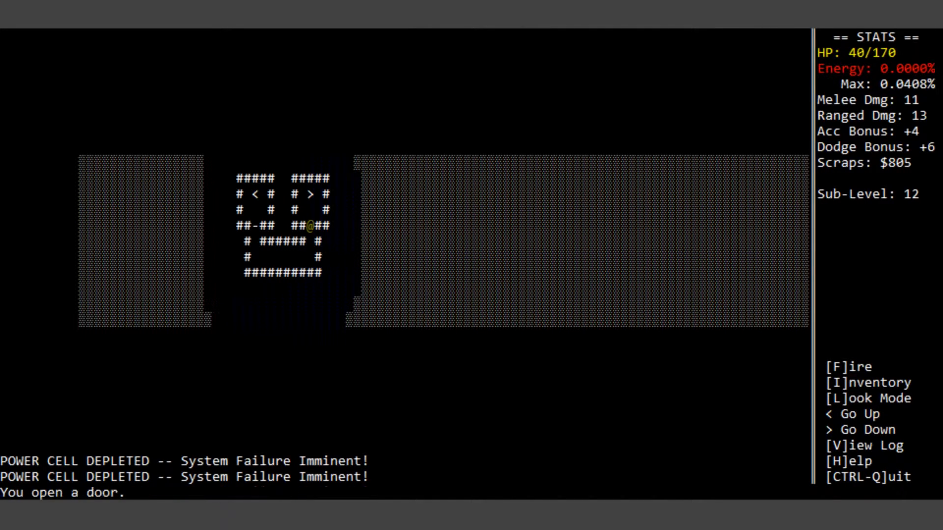
key(up)
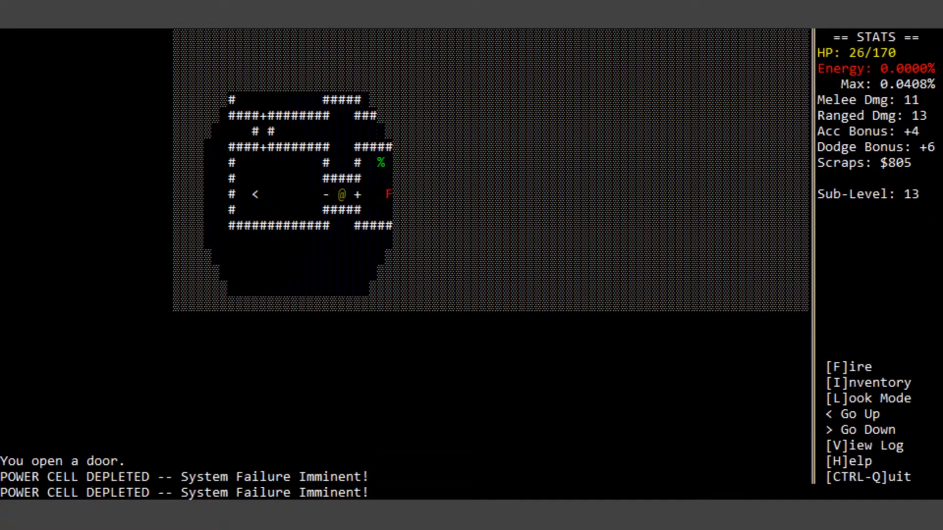
Step: Look over the red F to identify the Elite Reptoid Footsoldier and start fighting it
key(l)
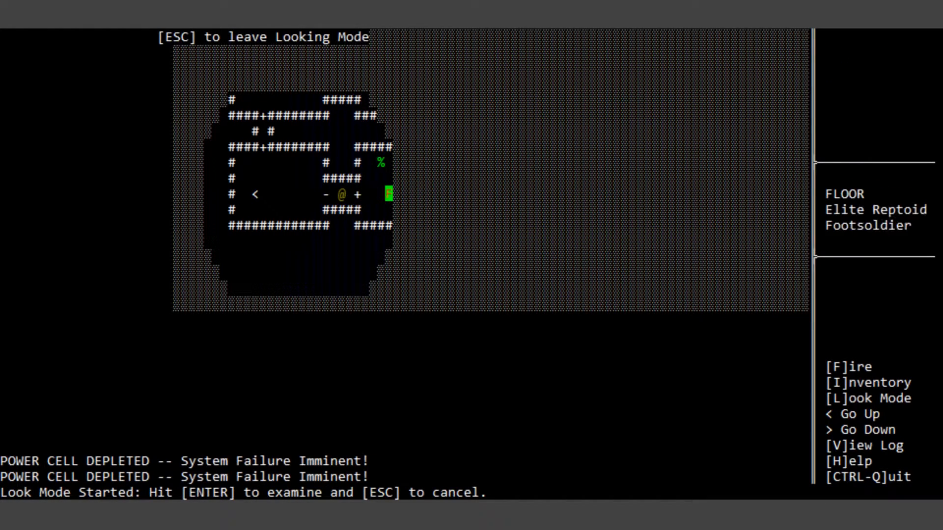
key(enter)
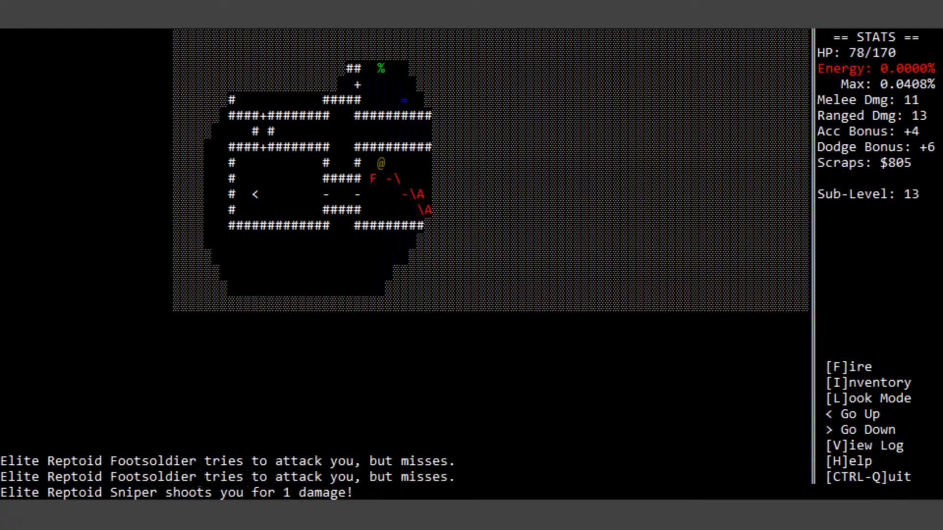
Step: Use the Small Battery (9v) from the inventory to restore energy to 0.0111%
key(i)
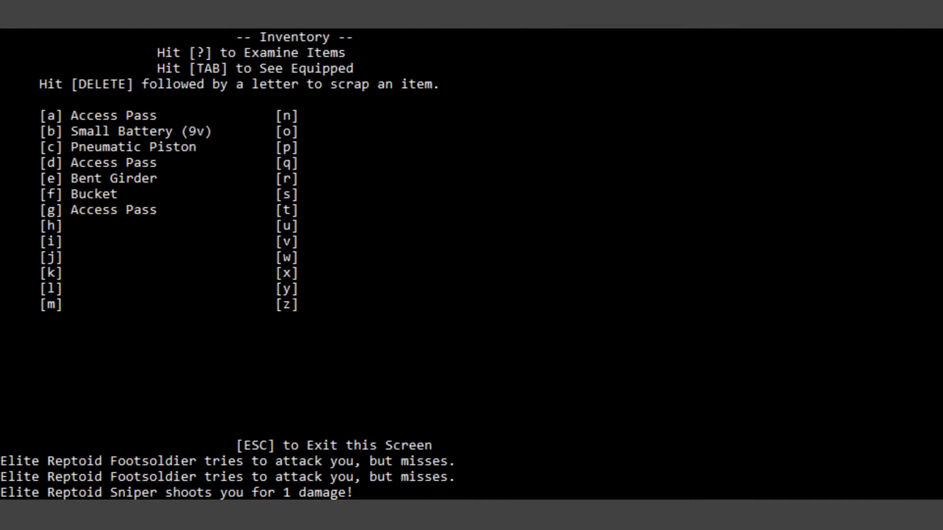
key(Escape)
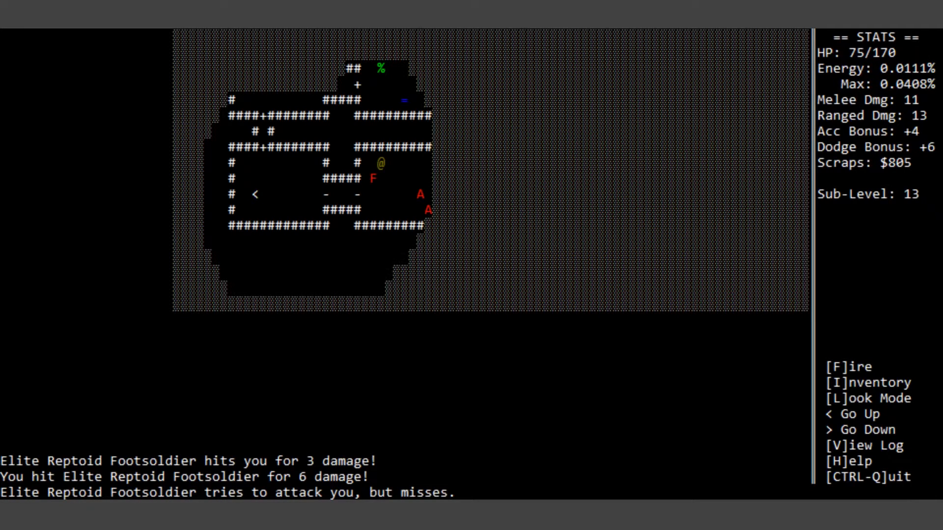
Step: Shoot the Elite Reptoid Sniper, gather scraps to $1078 and pick up WD-41 to the east
key(f)
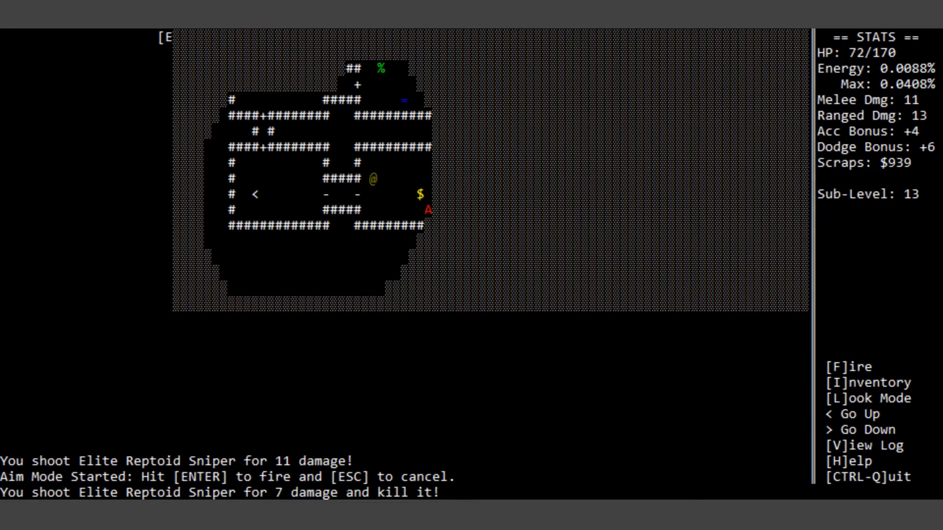
key(f)
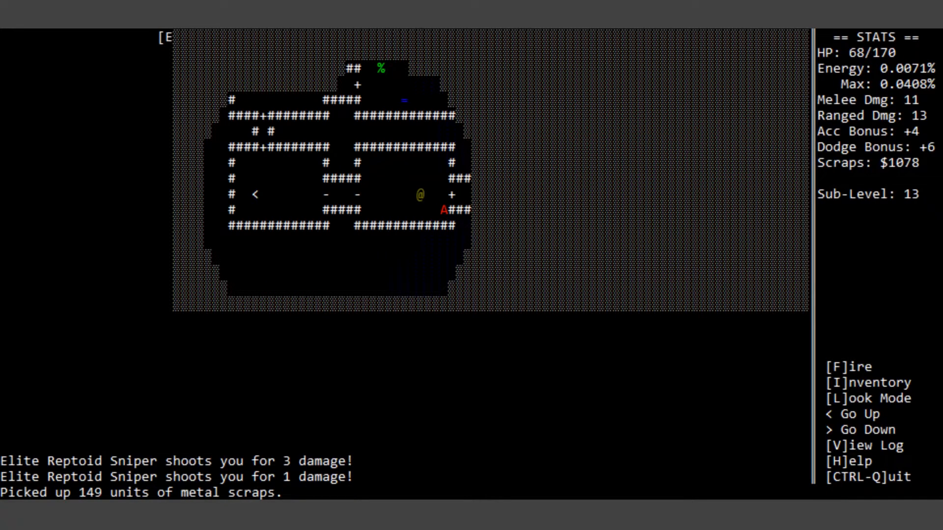
key(Right)
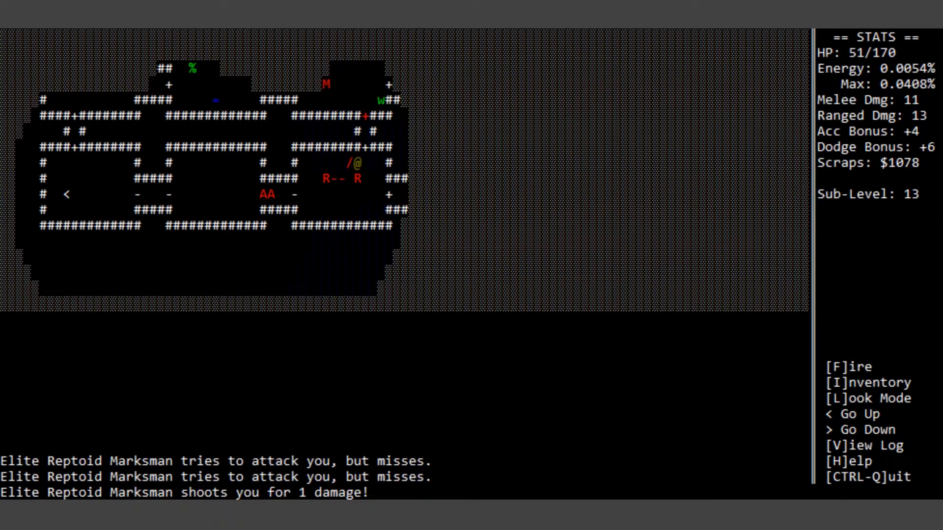
key(up)
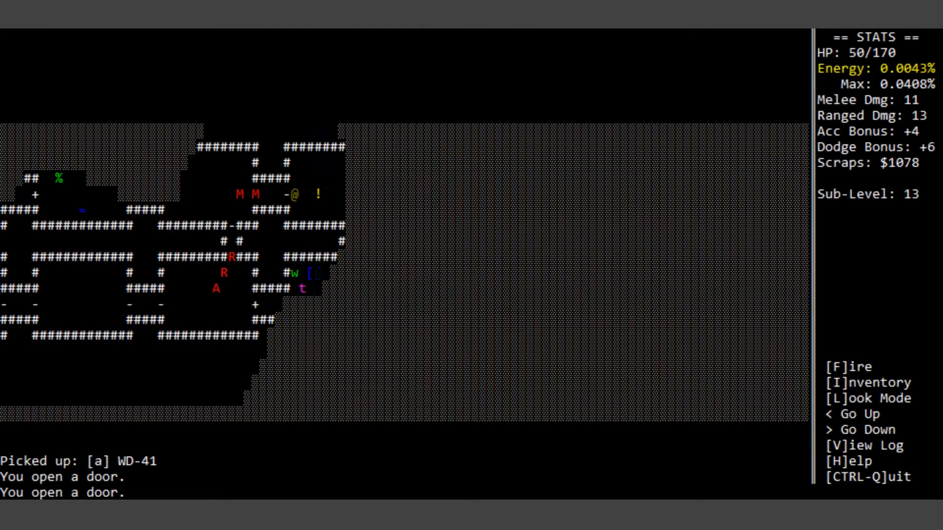
Step: Examine and bump-attack the Behemoid Taskmaster until power fails on the Warbot 9000 screen
key(Right)
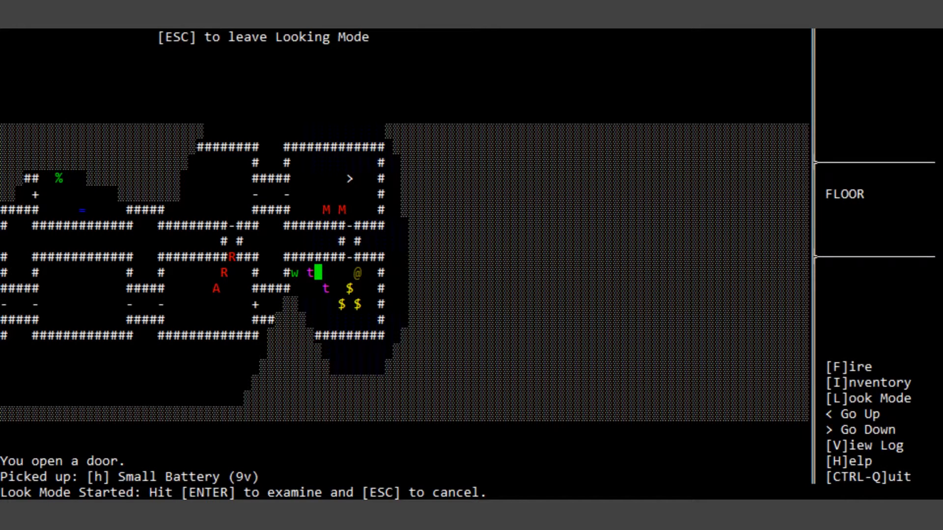
key(Down)
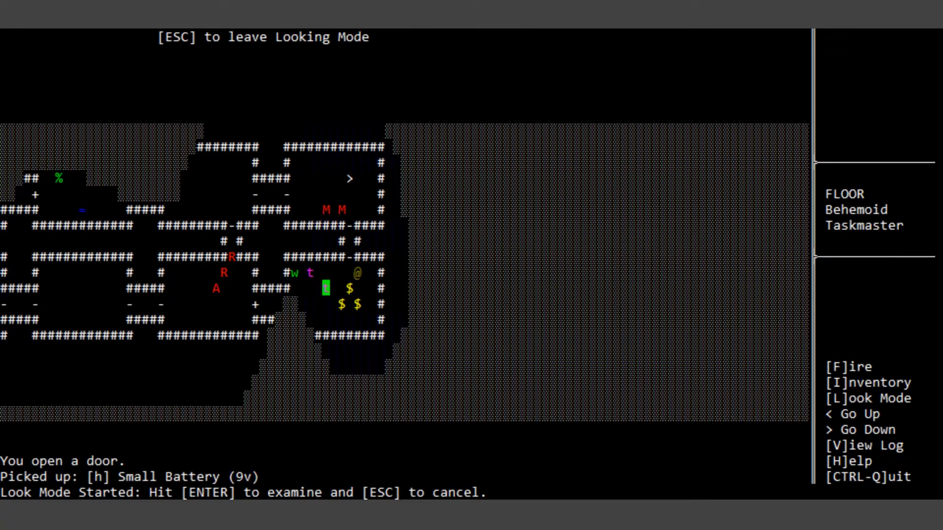
key(Up)
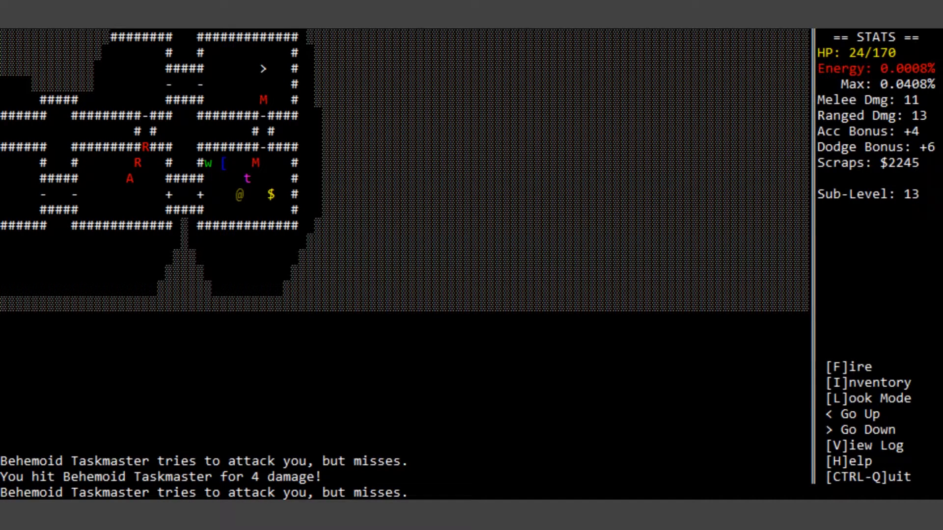
key(i)
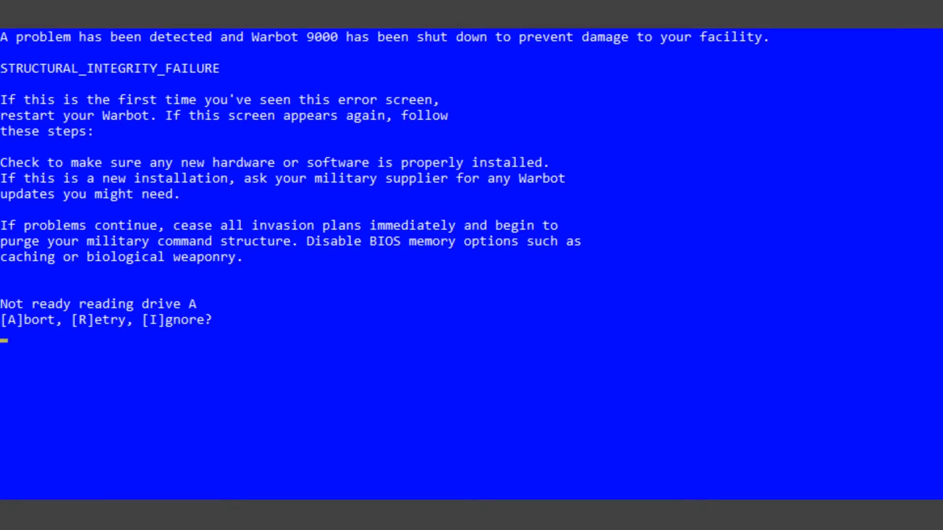
mouse_move(910, 112)
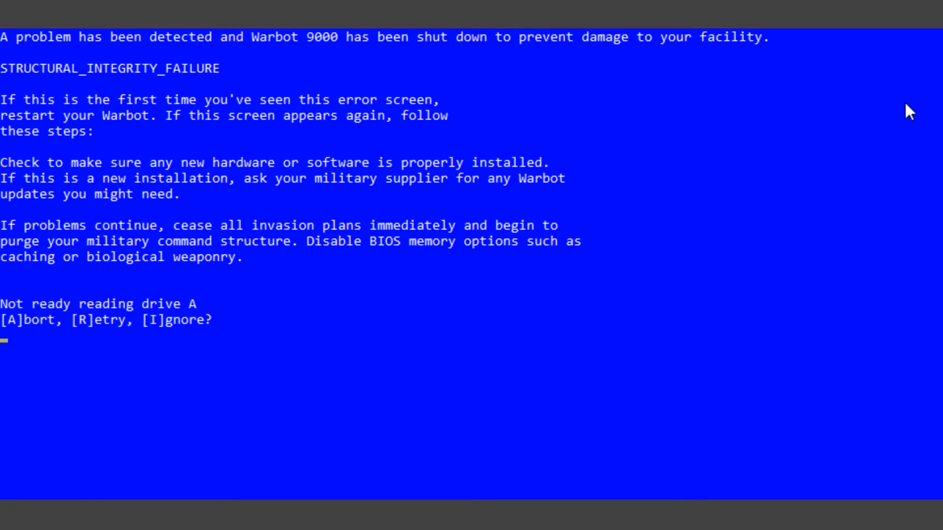